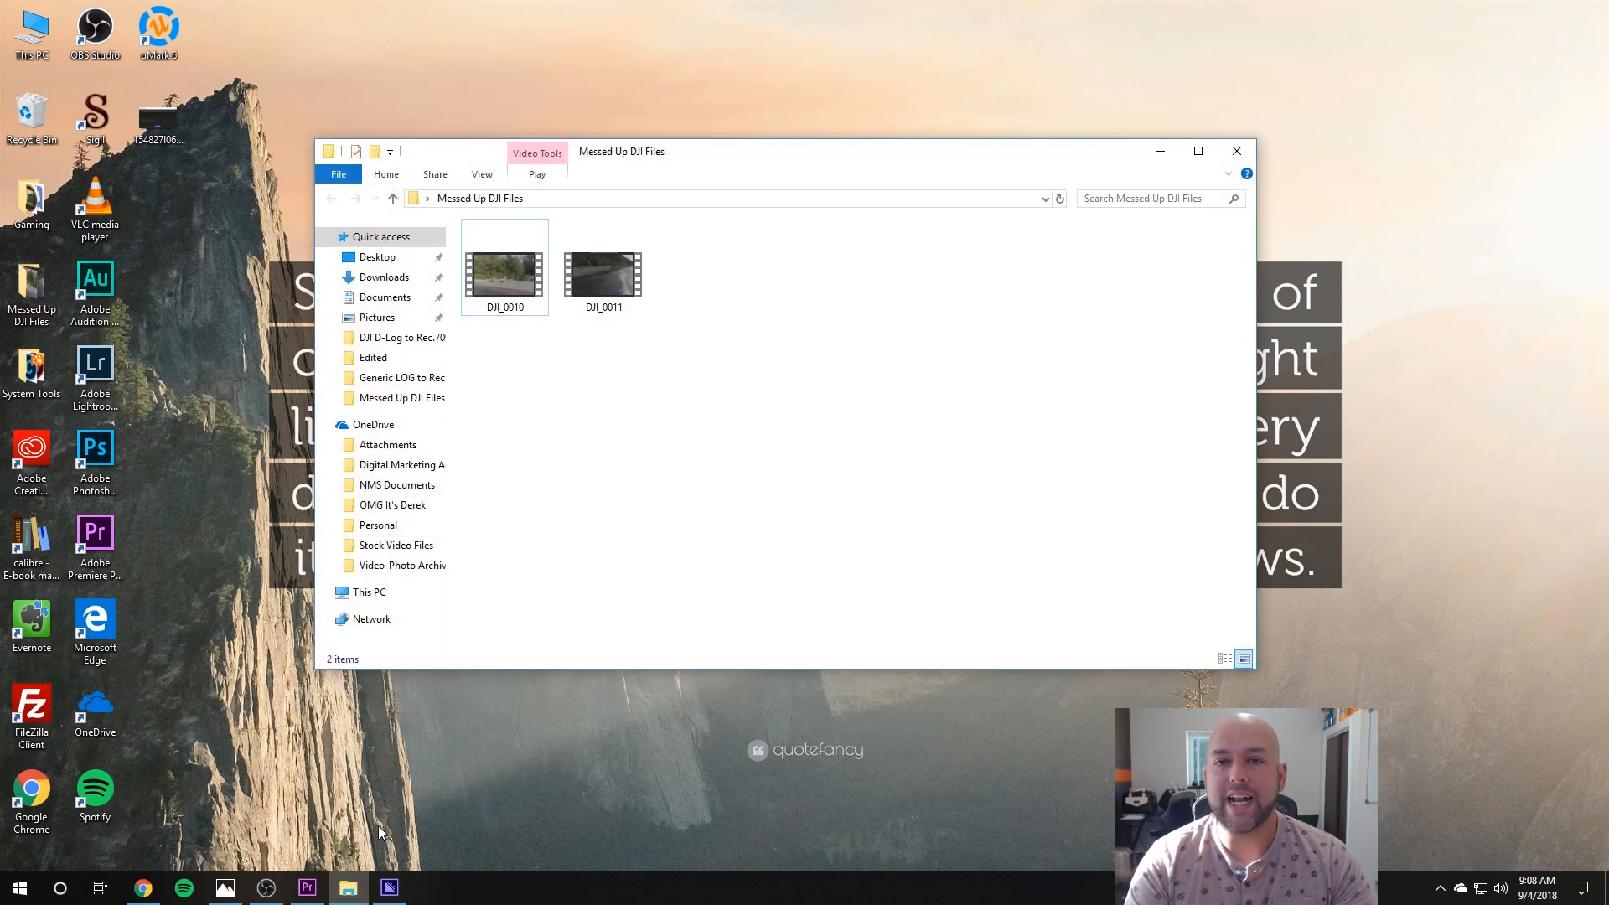
mouse_move(587, 630)
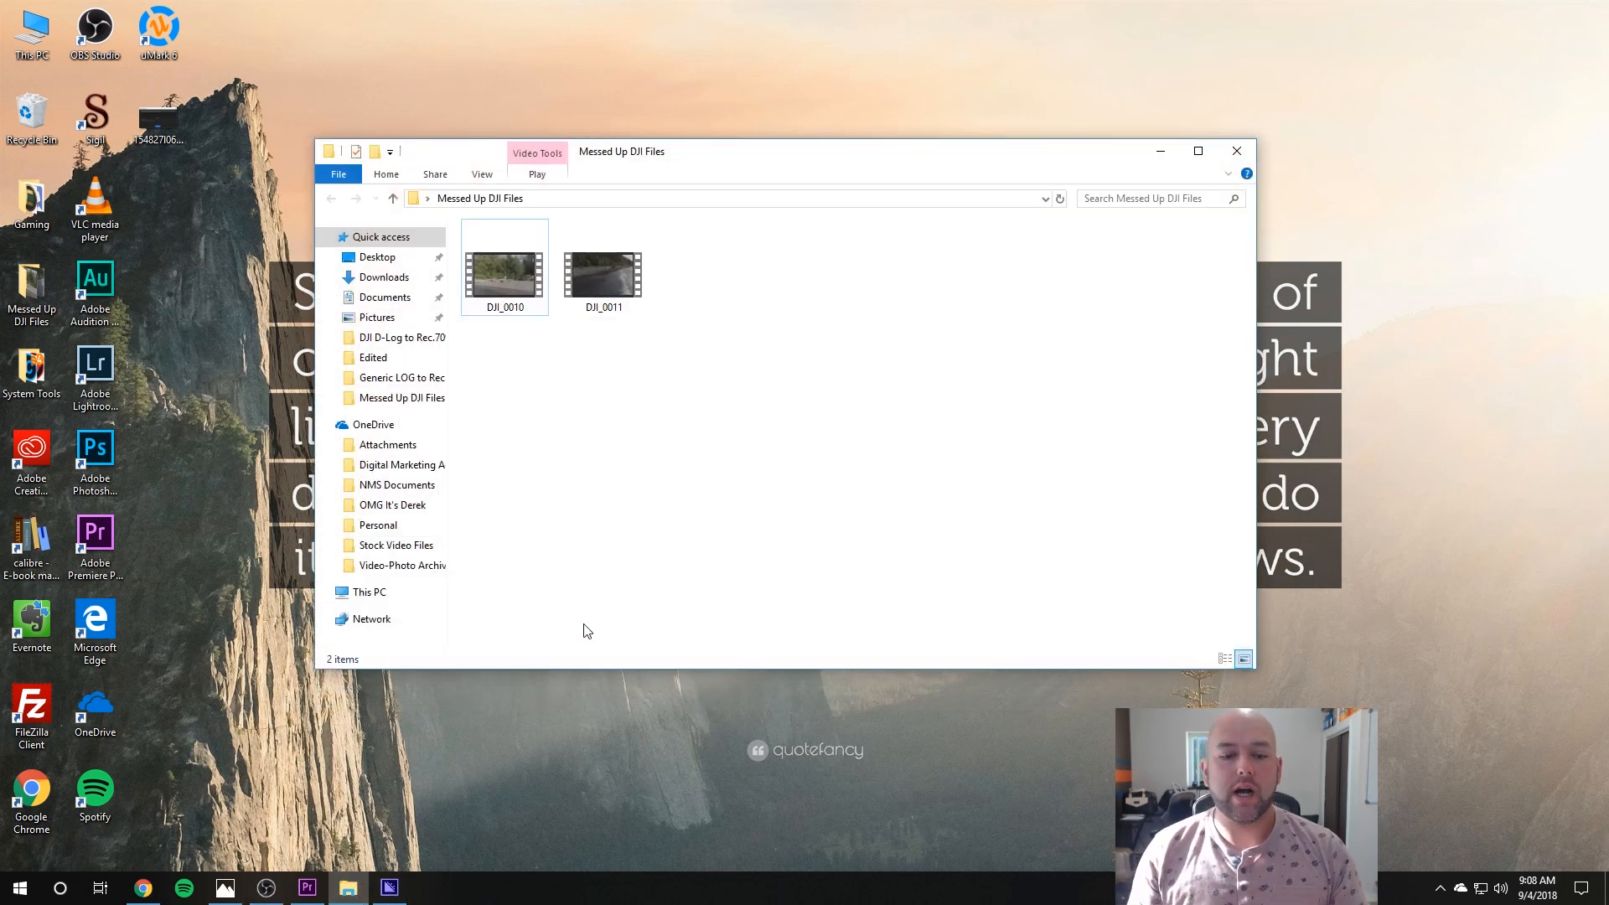
mouse_move(475, 333)
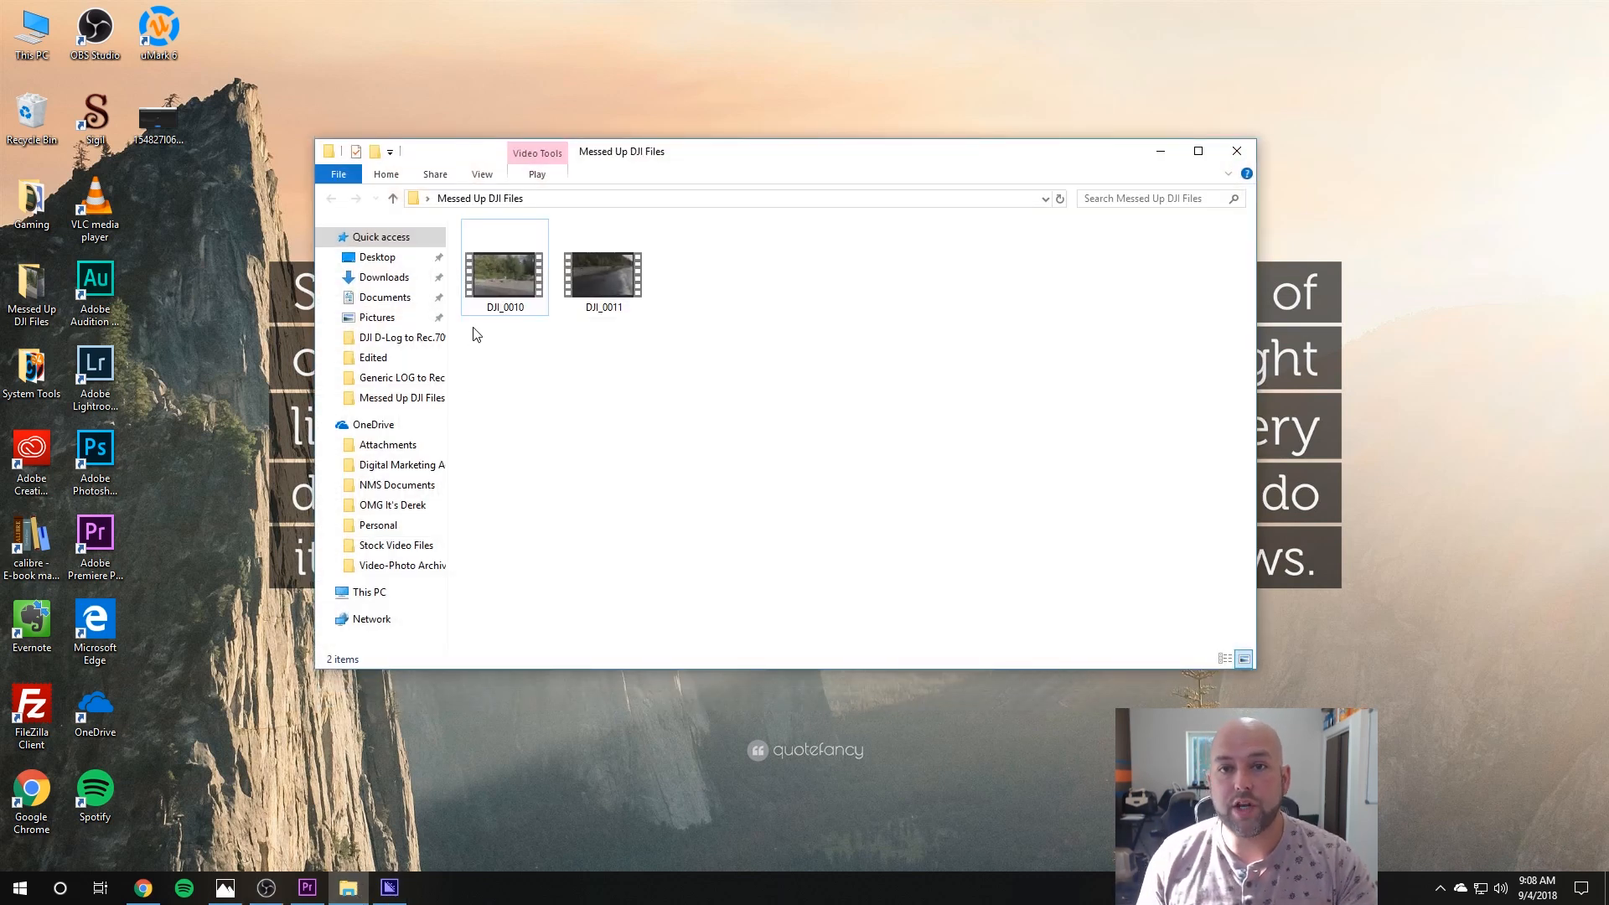
mouse_move(323, 836)
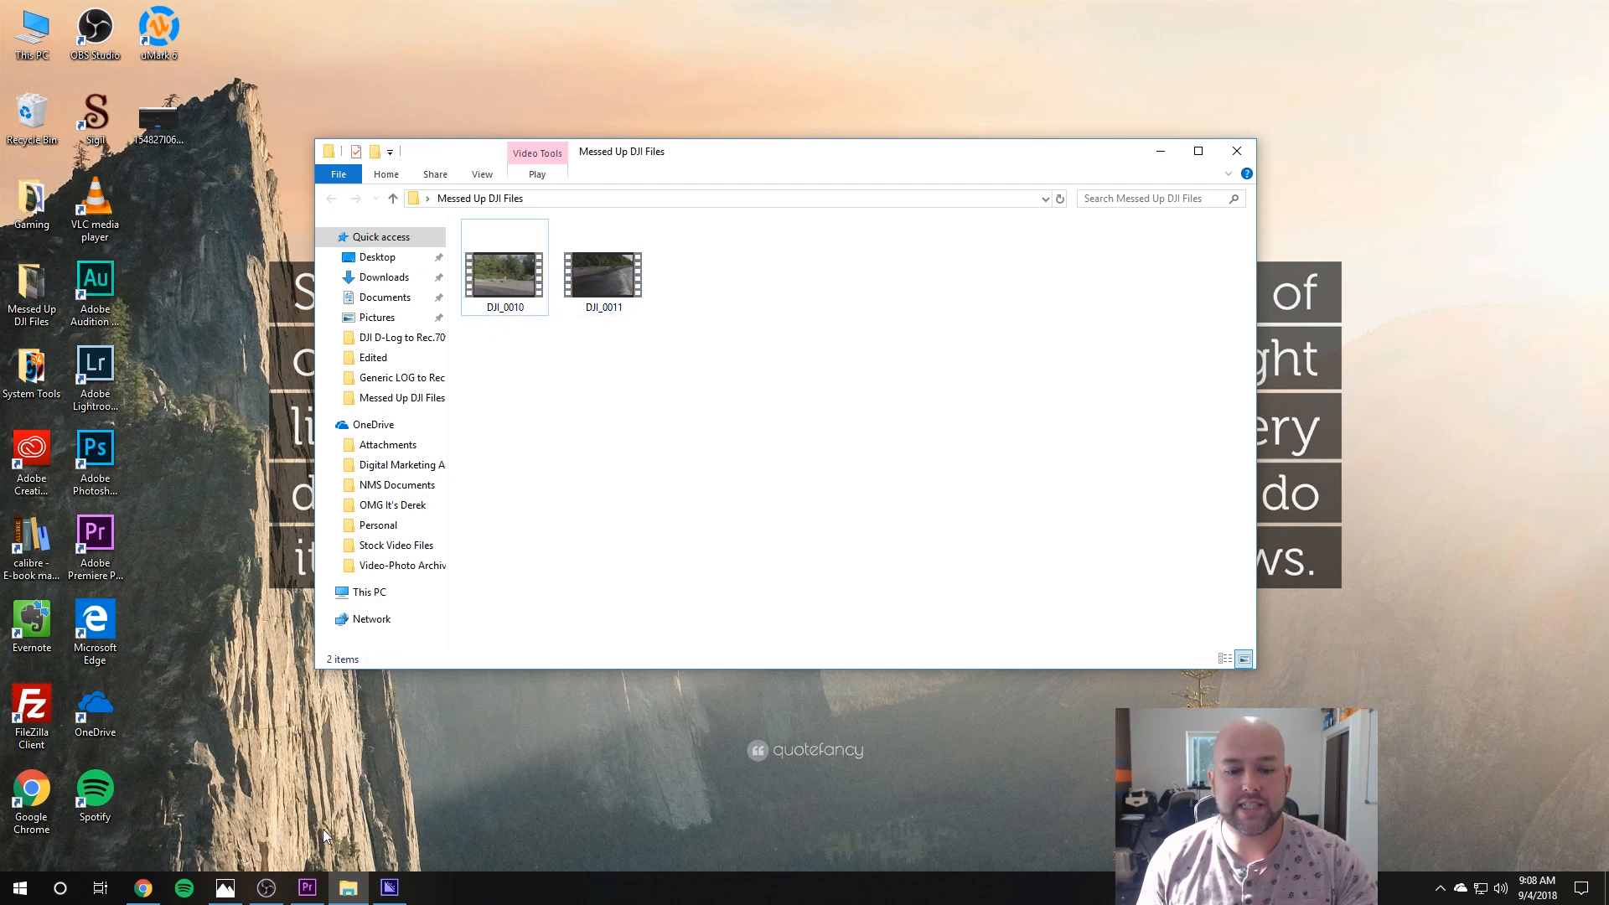
mouse_move(267, 888)
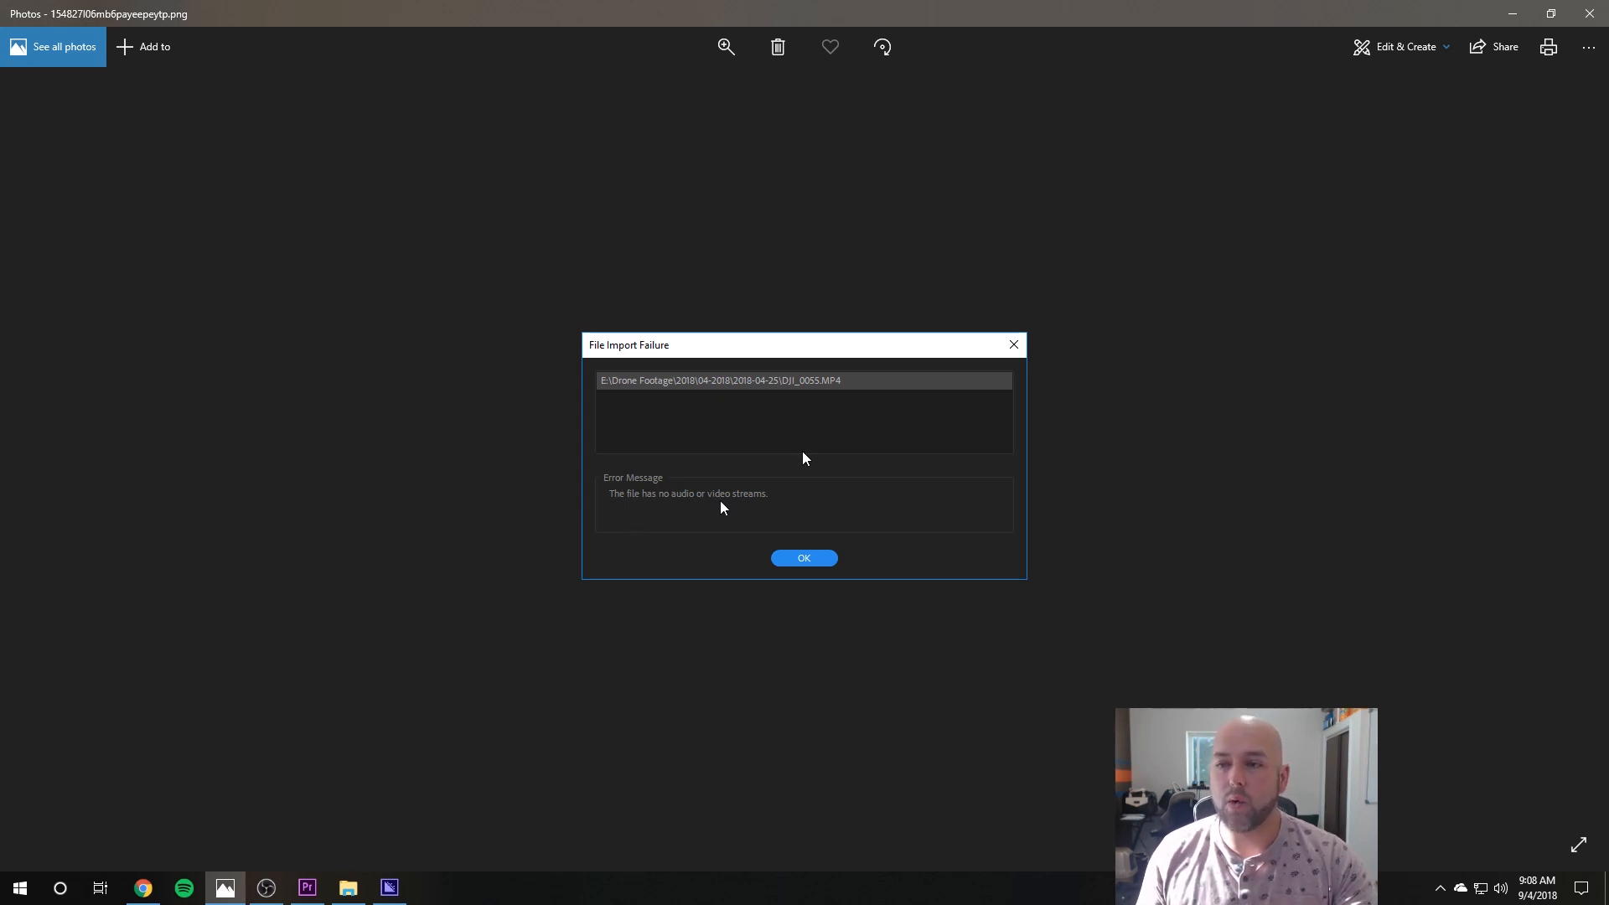
- Dismiss the import-error screenshot and launch DJI_0010 from the Messed Up DJI Files folder
click(803, 556)
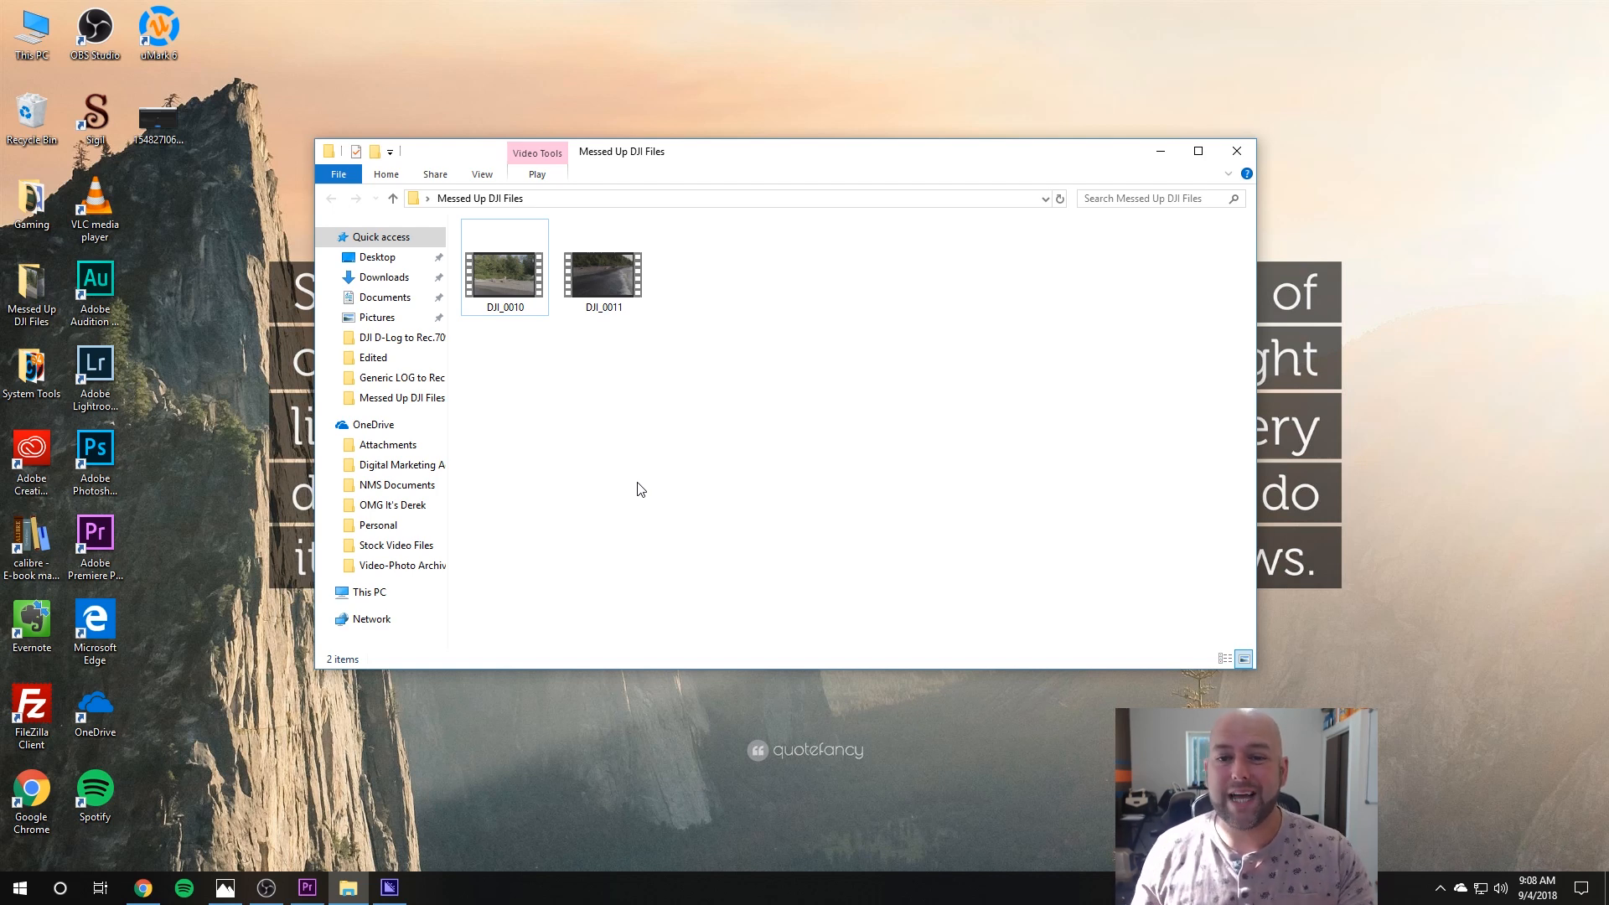
mouse_move(602, 448)
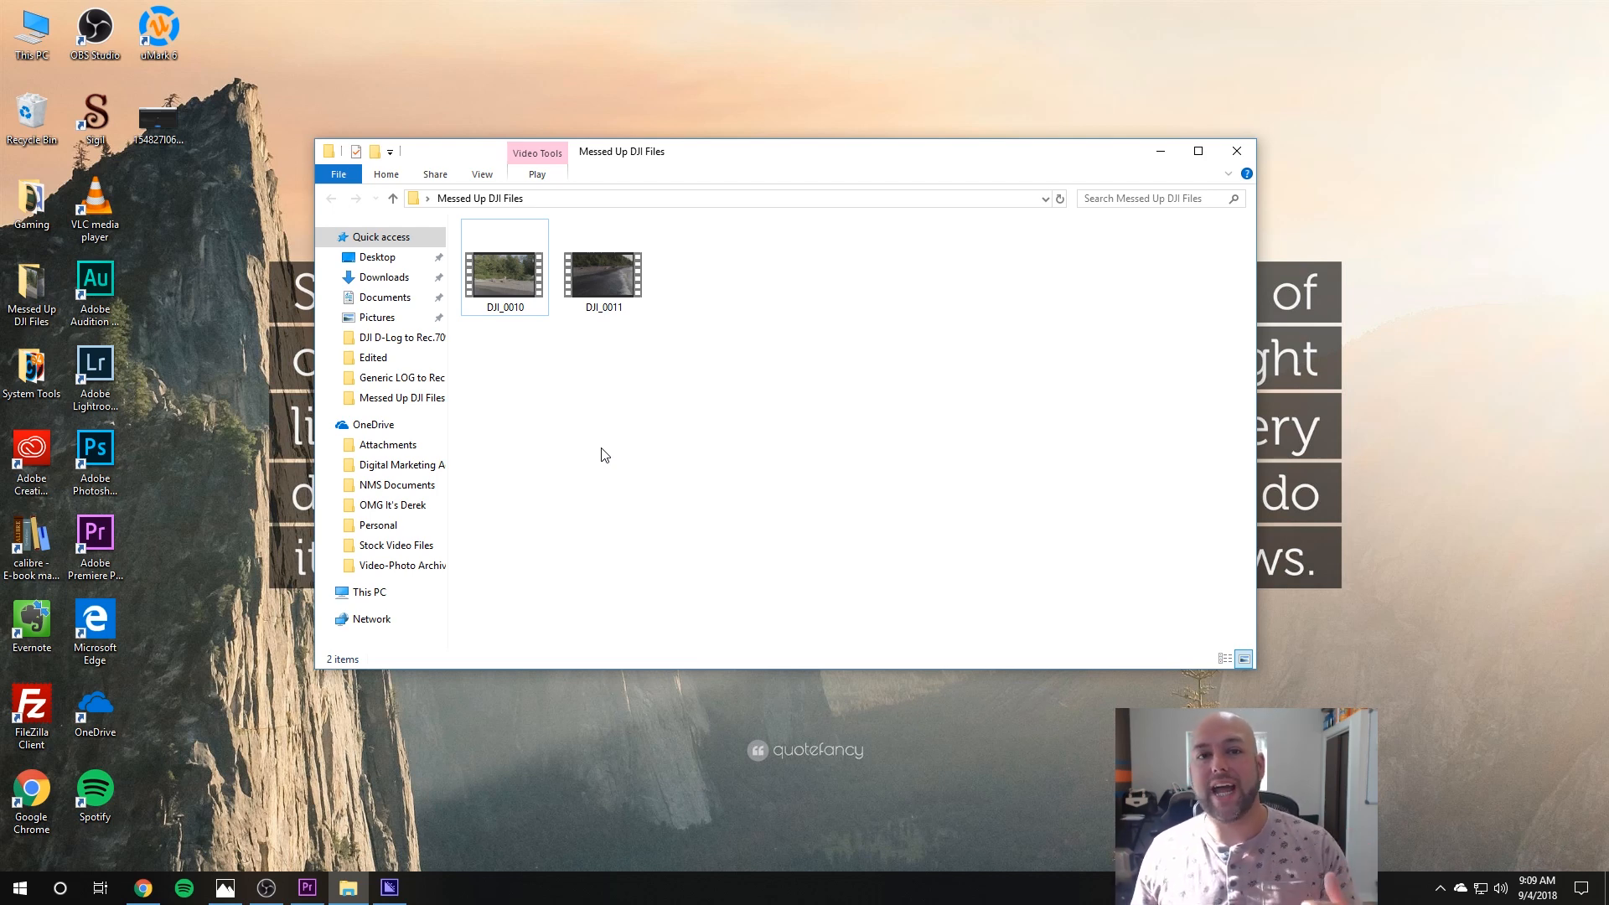
mouse_move(449, 476)
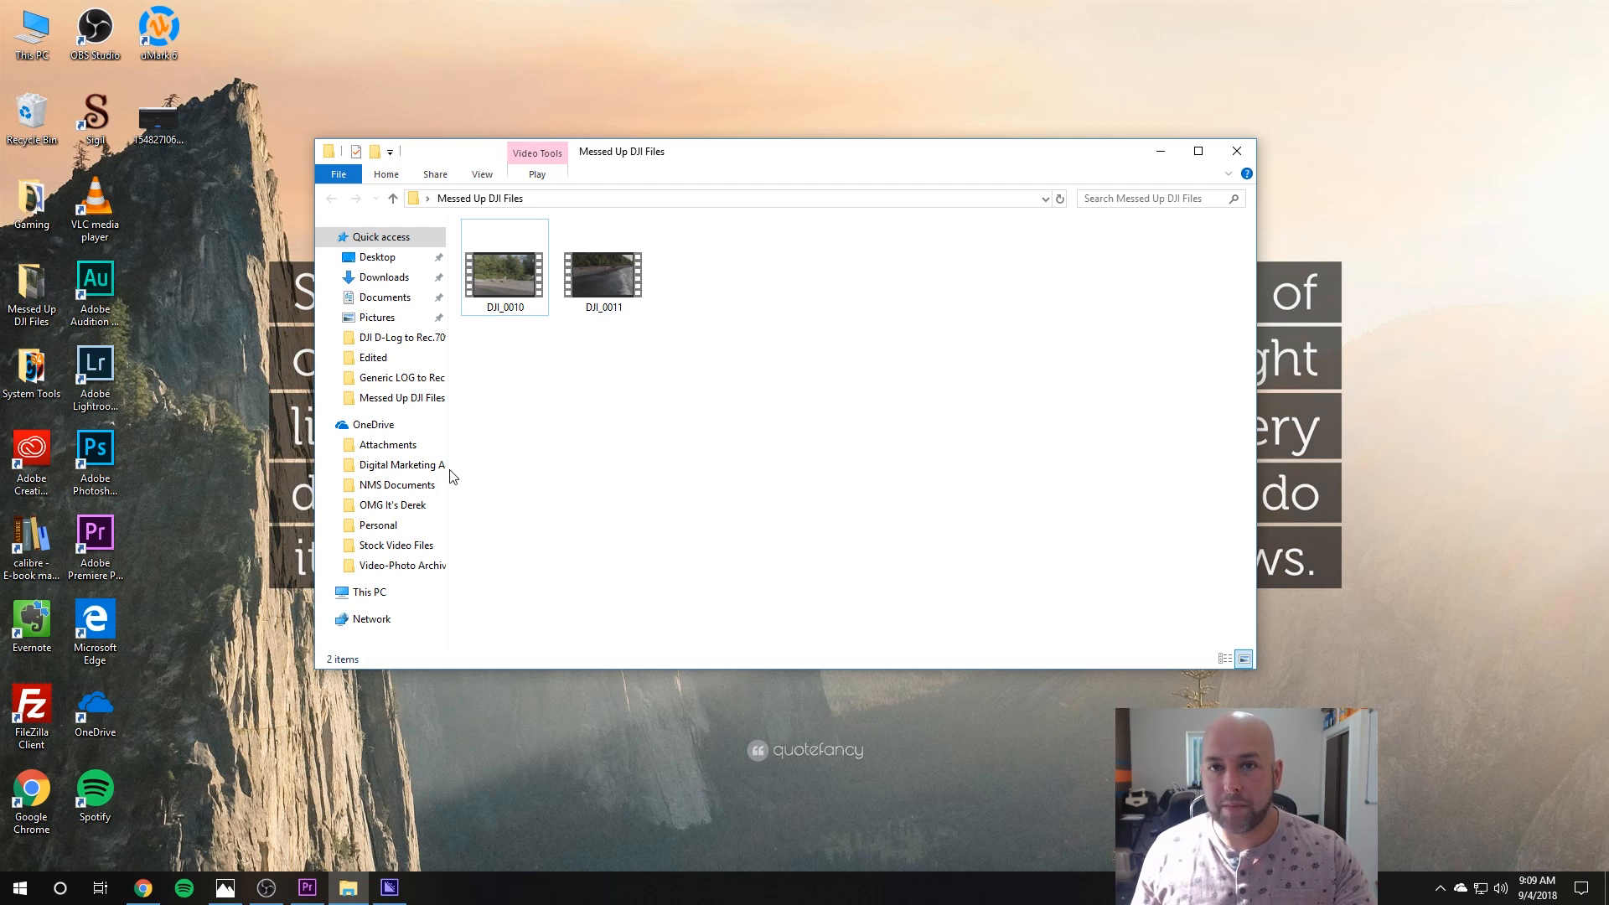
click(505, 268)
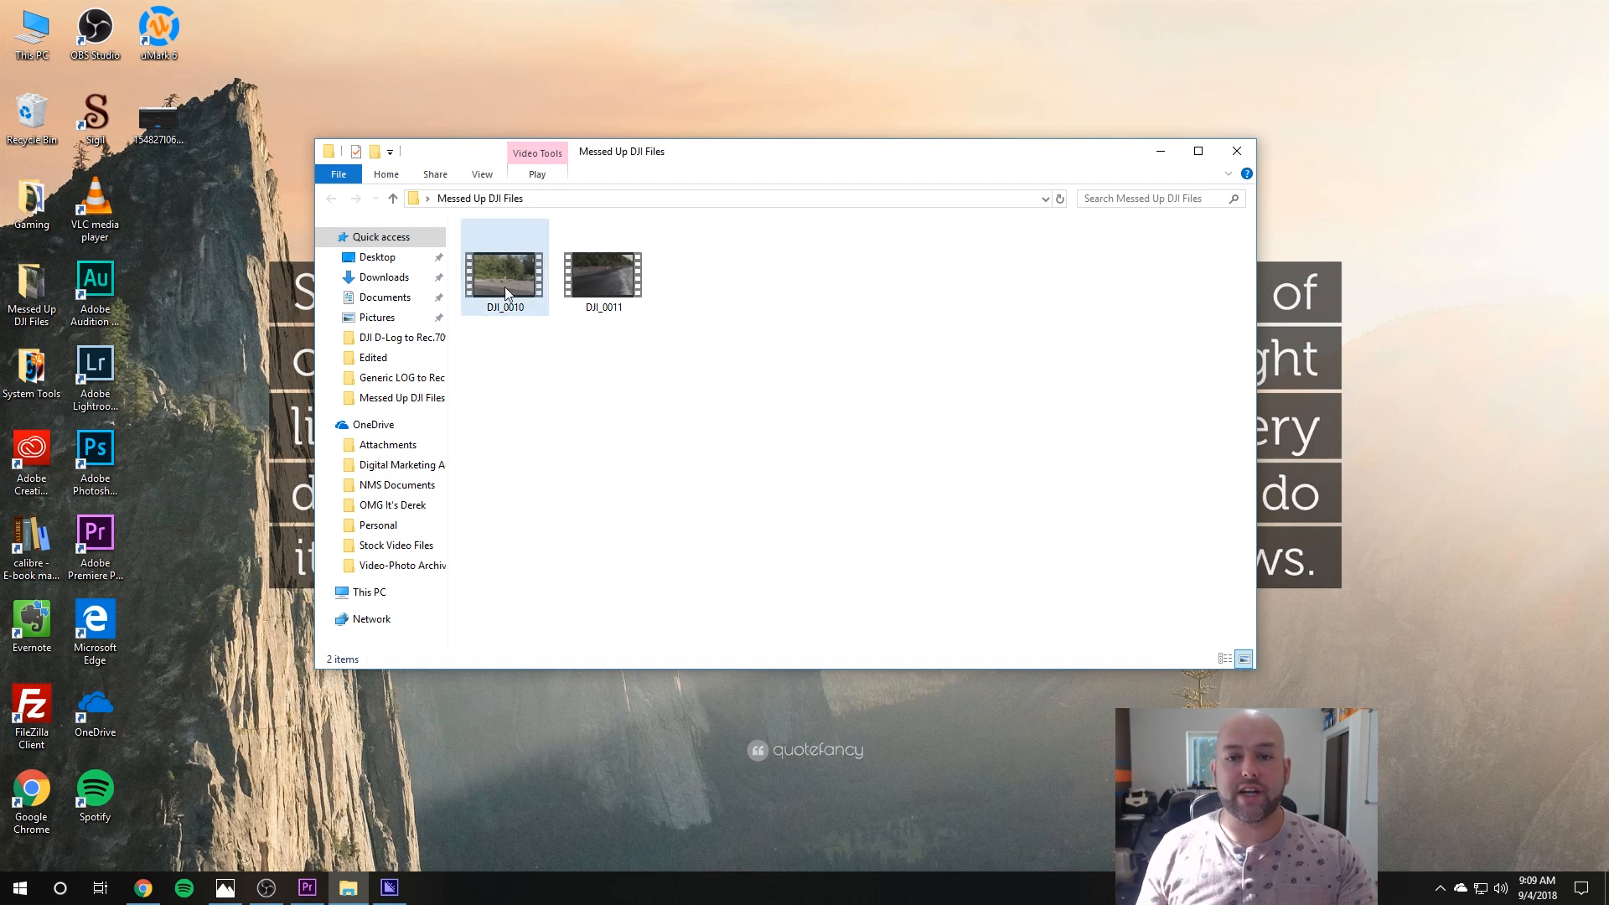
click(504, 266)
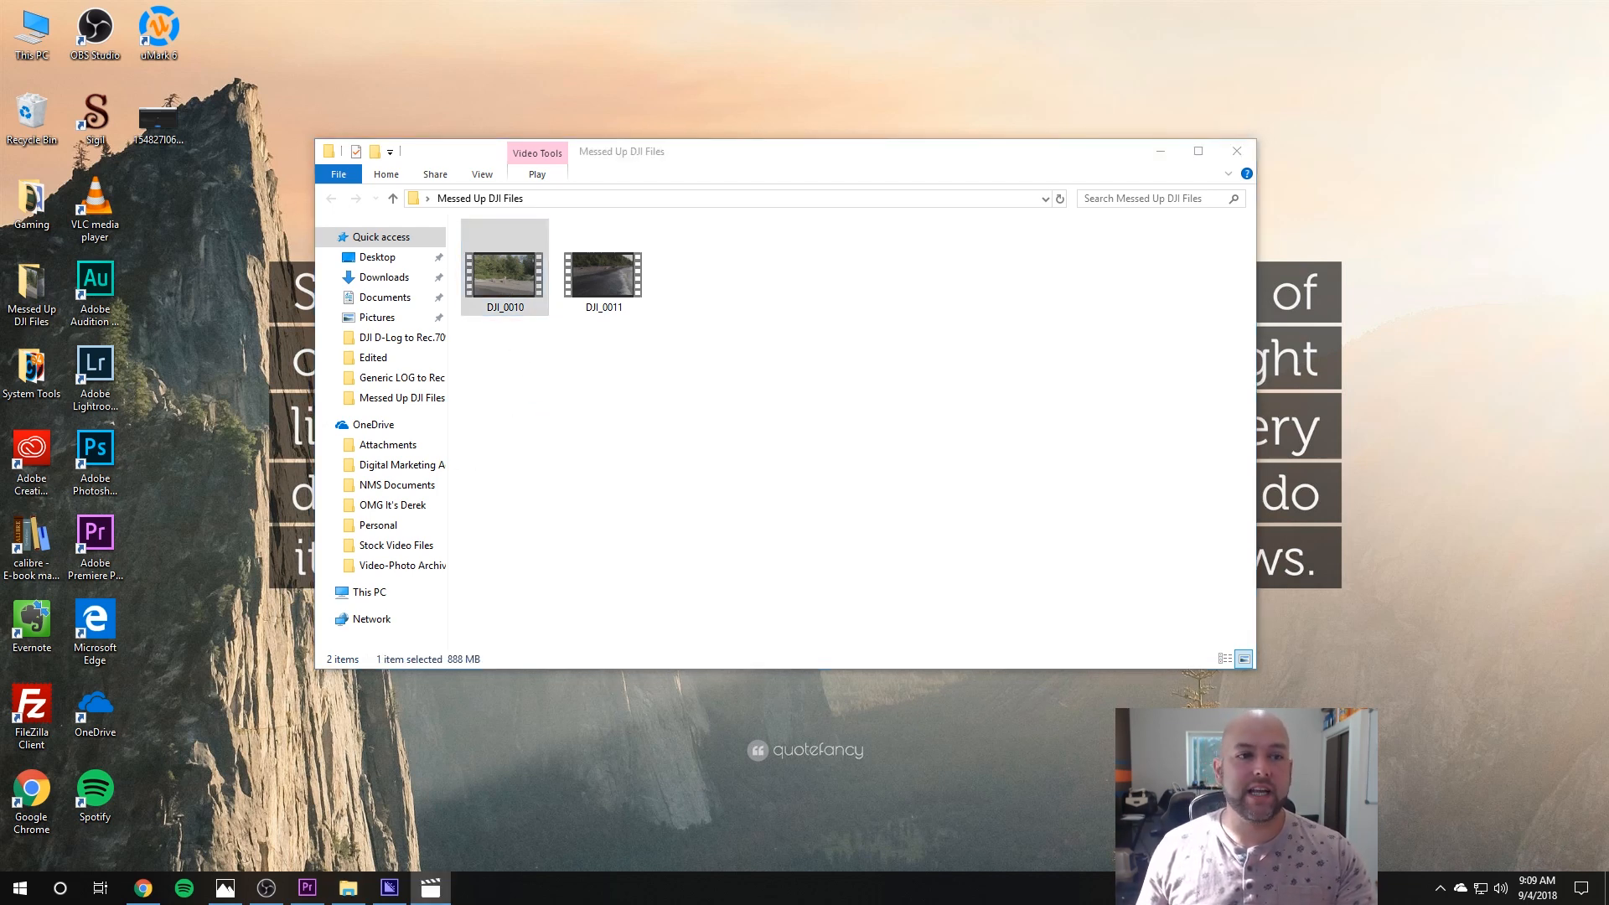
- Play DJI_0010 in Movies & TV and pause it around 1:14 on the beach footage
double_click(505, 272)
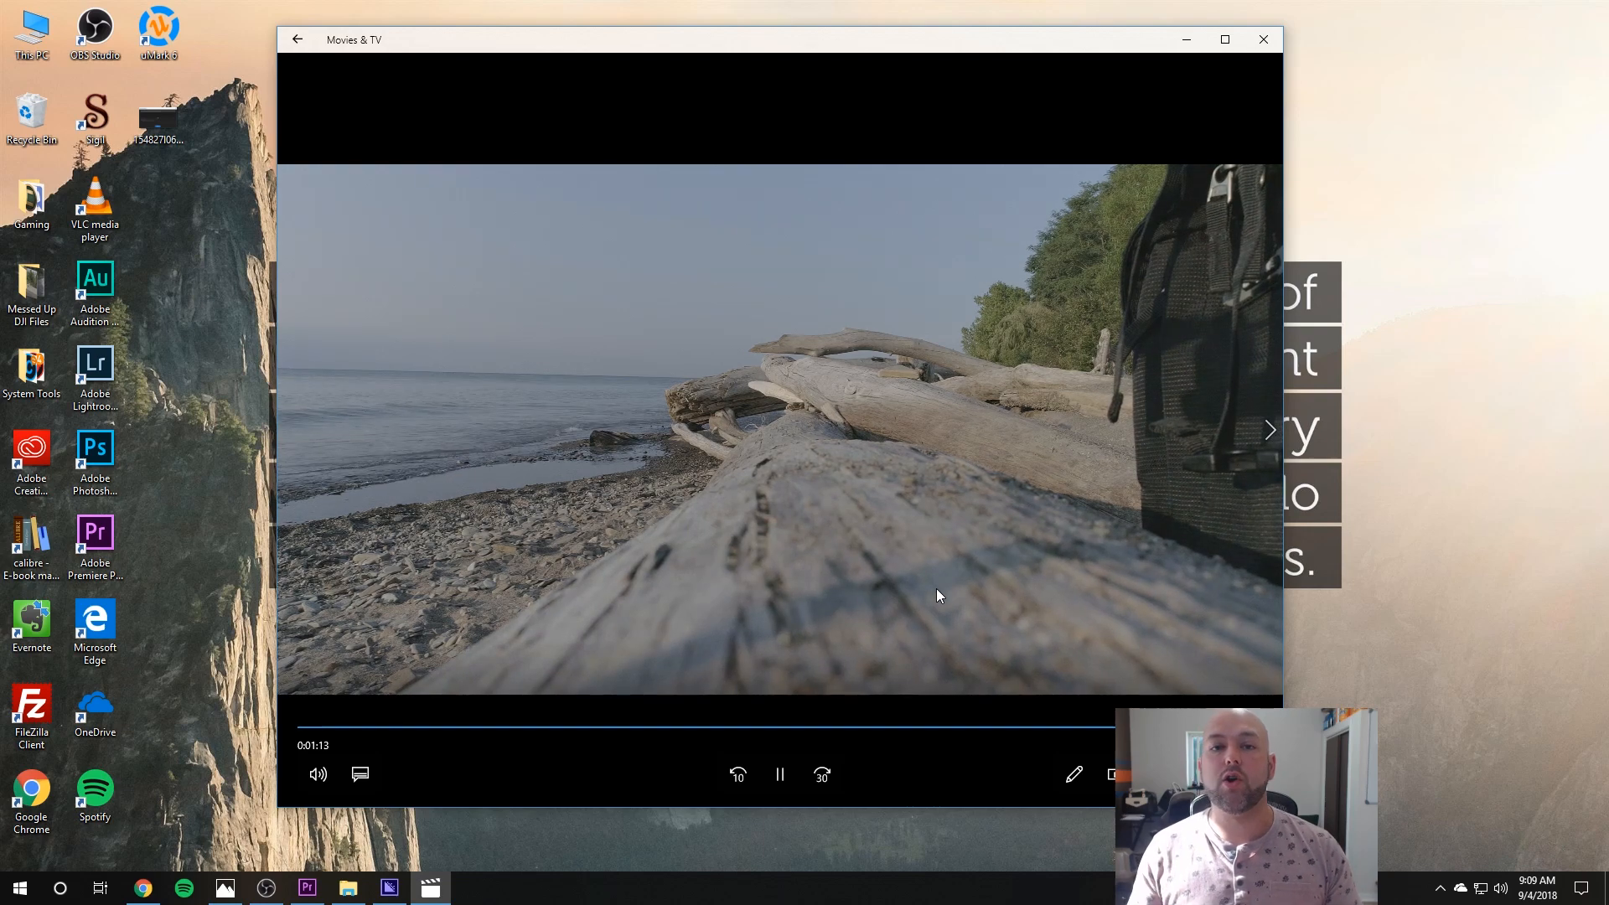
click(779, 774)
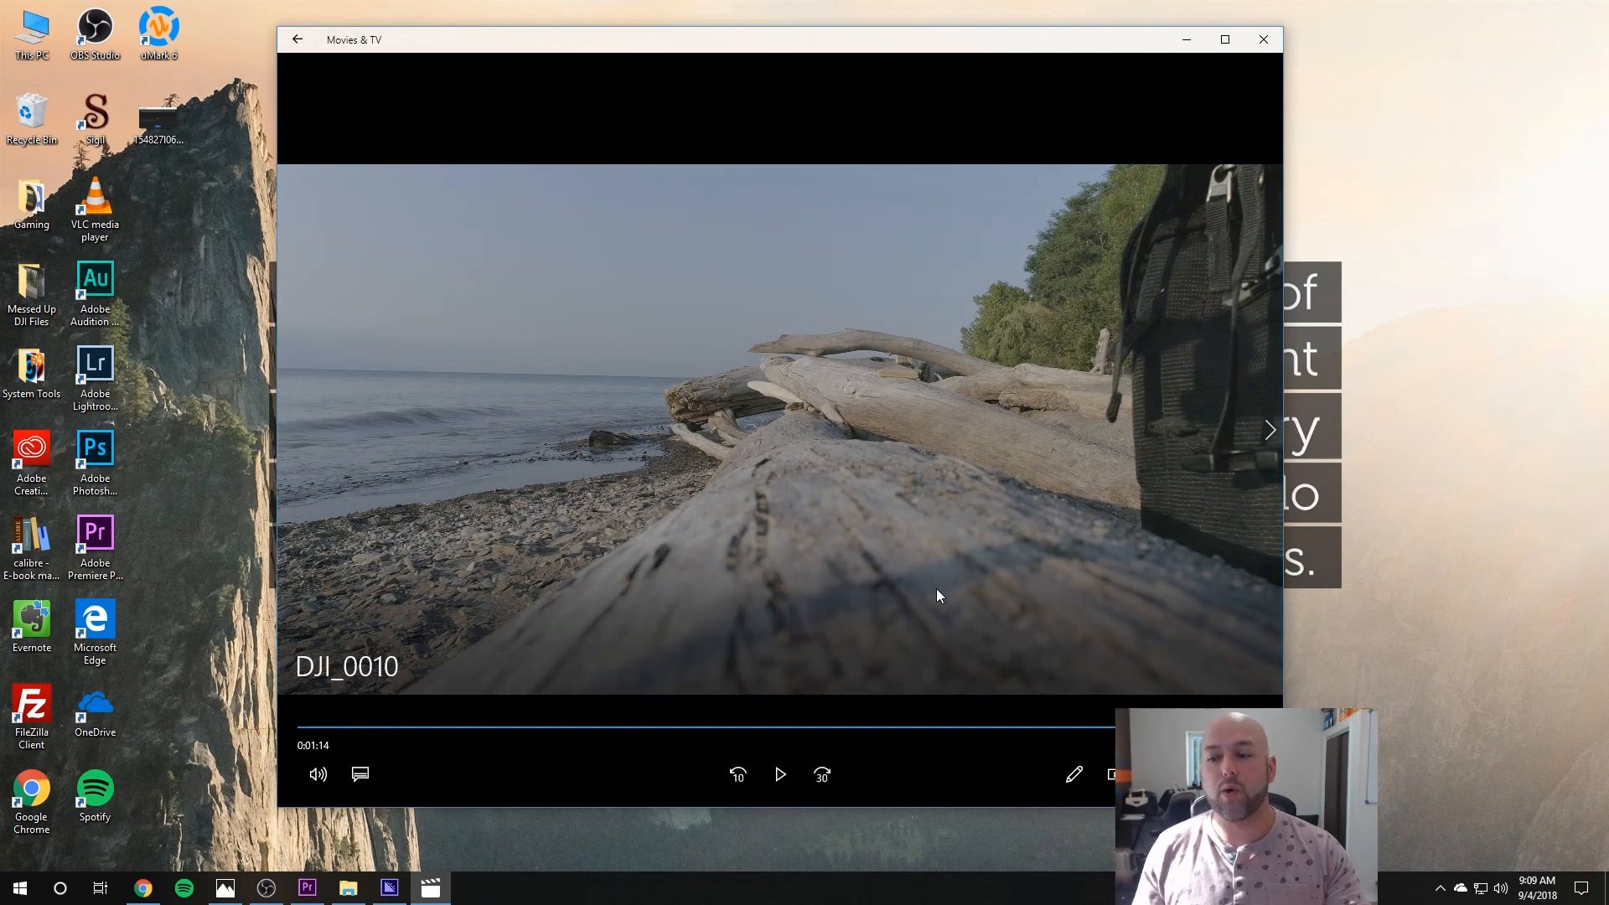
mouse_move(953, 499)
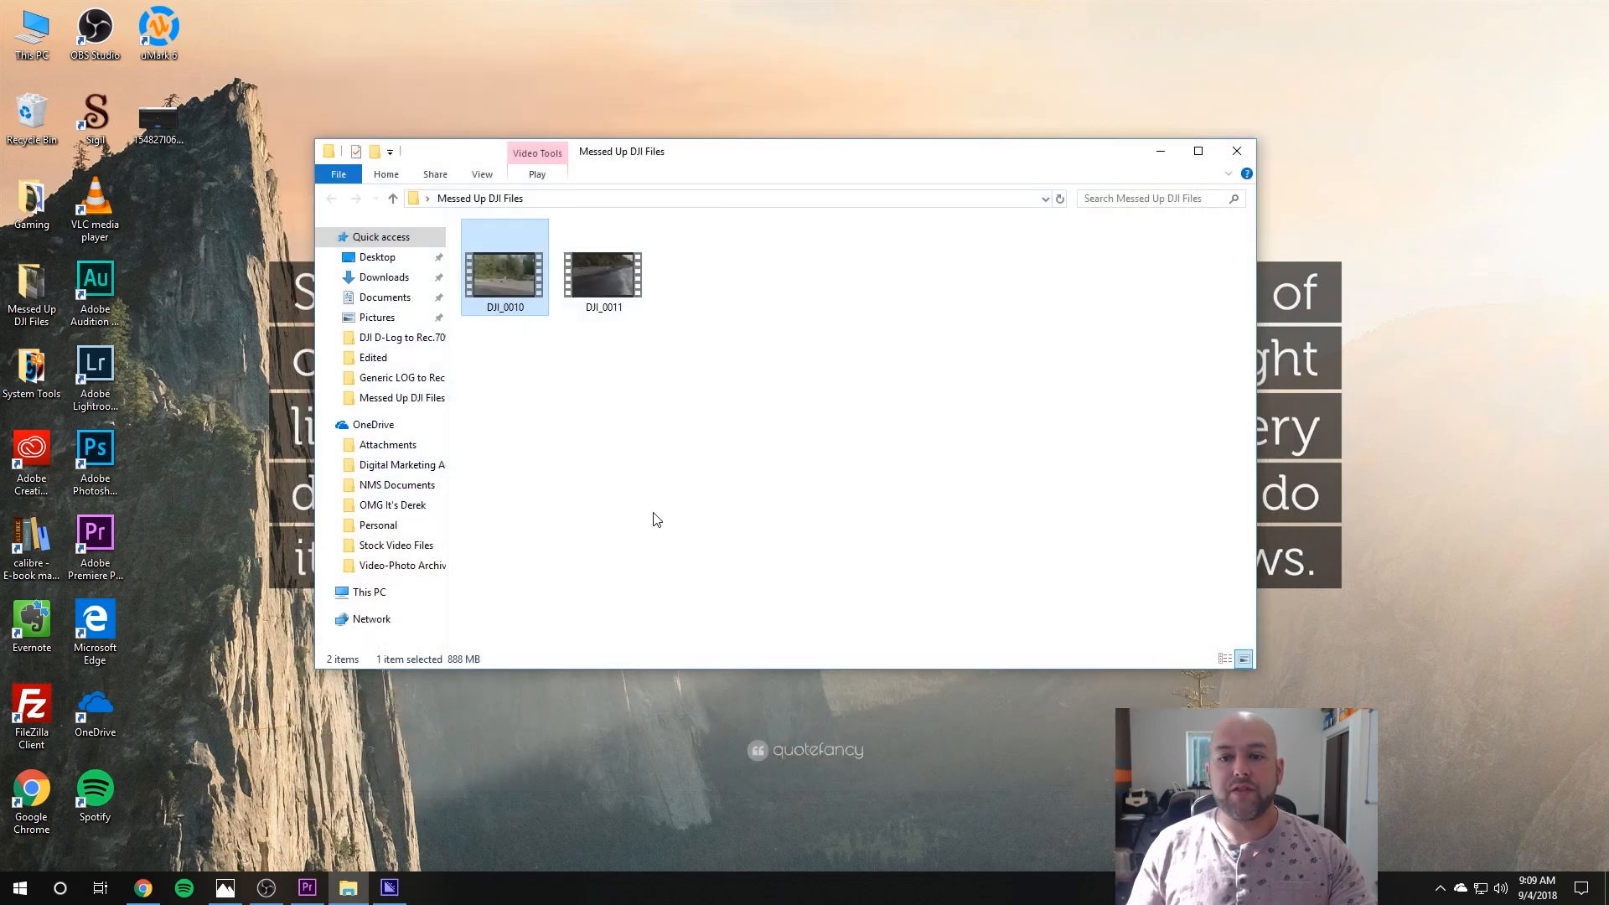
- Return to the Messed Up DJI Files folder showing DJI_0010 and DJI_0011
click(695, 547)
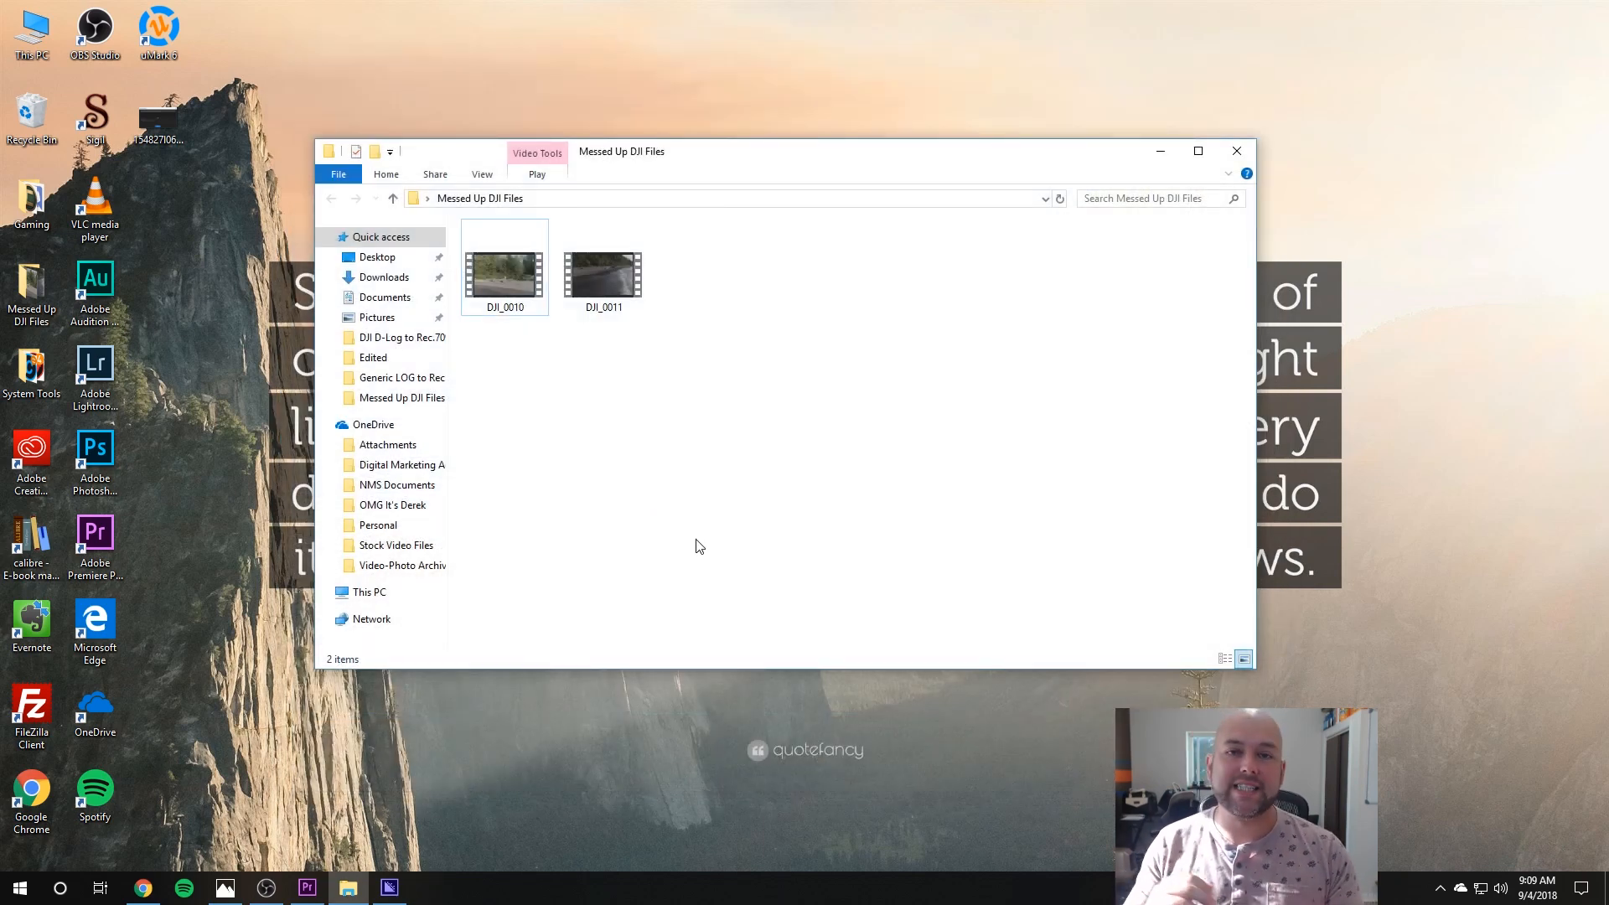
mouse_move(610, 524)
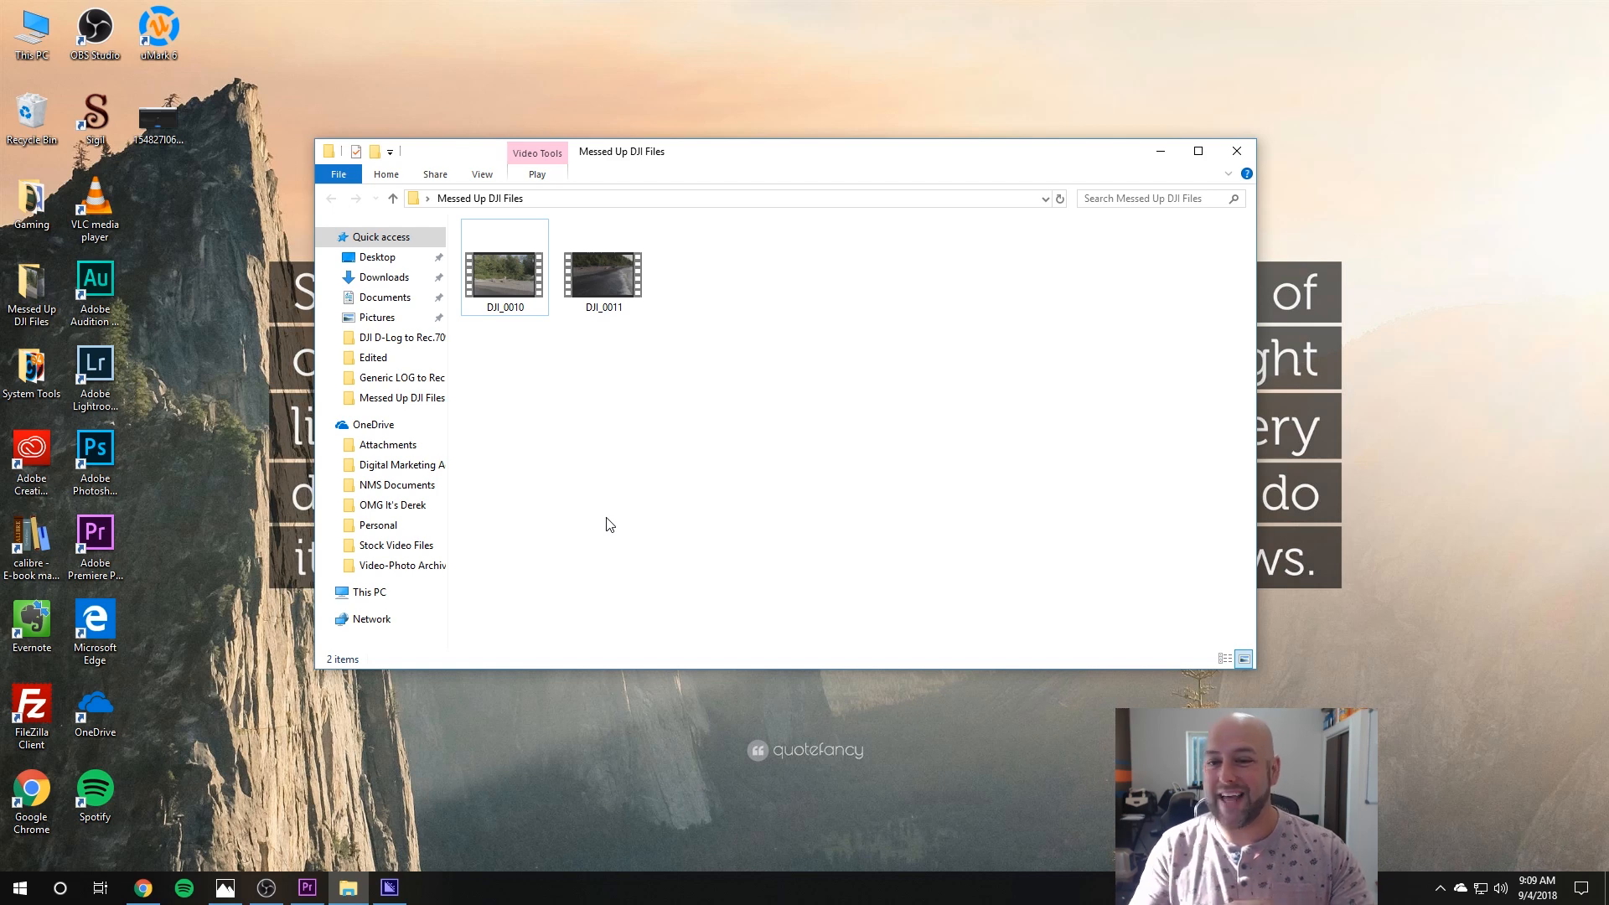
mouse_move(570, 501)
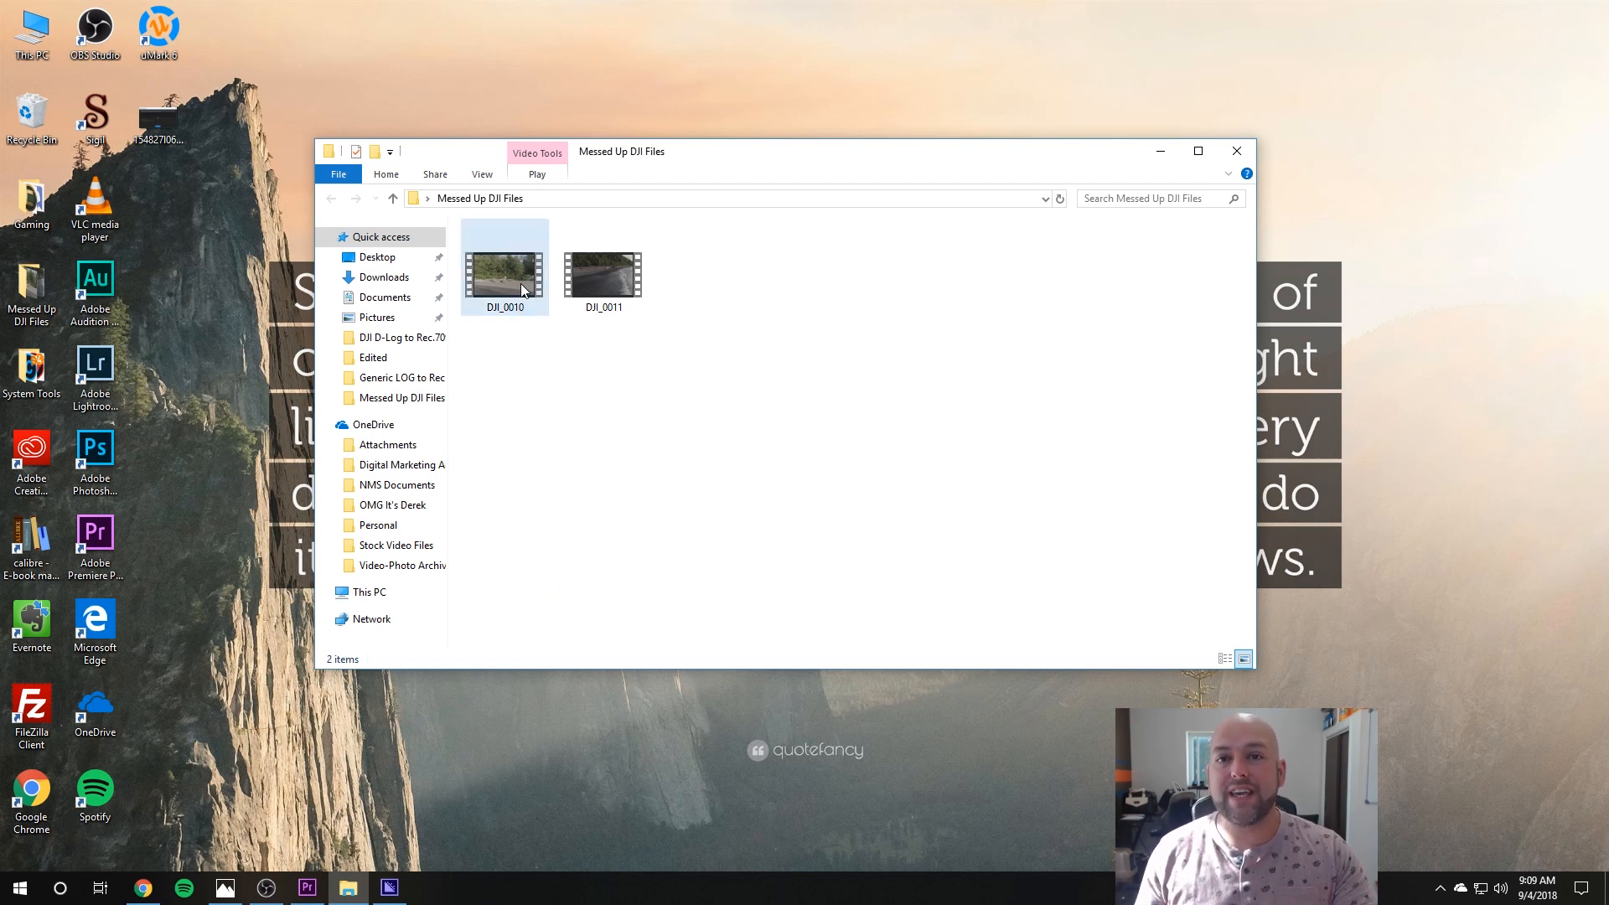
click(553, 414)
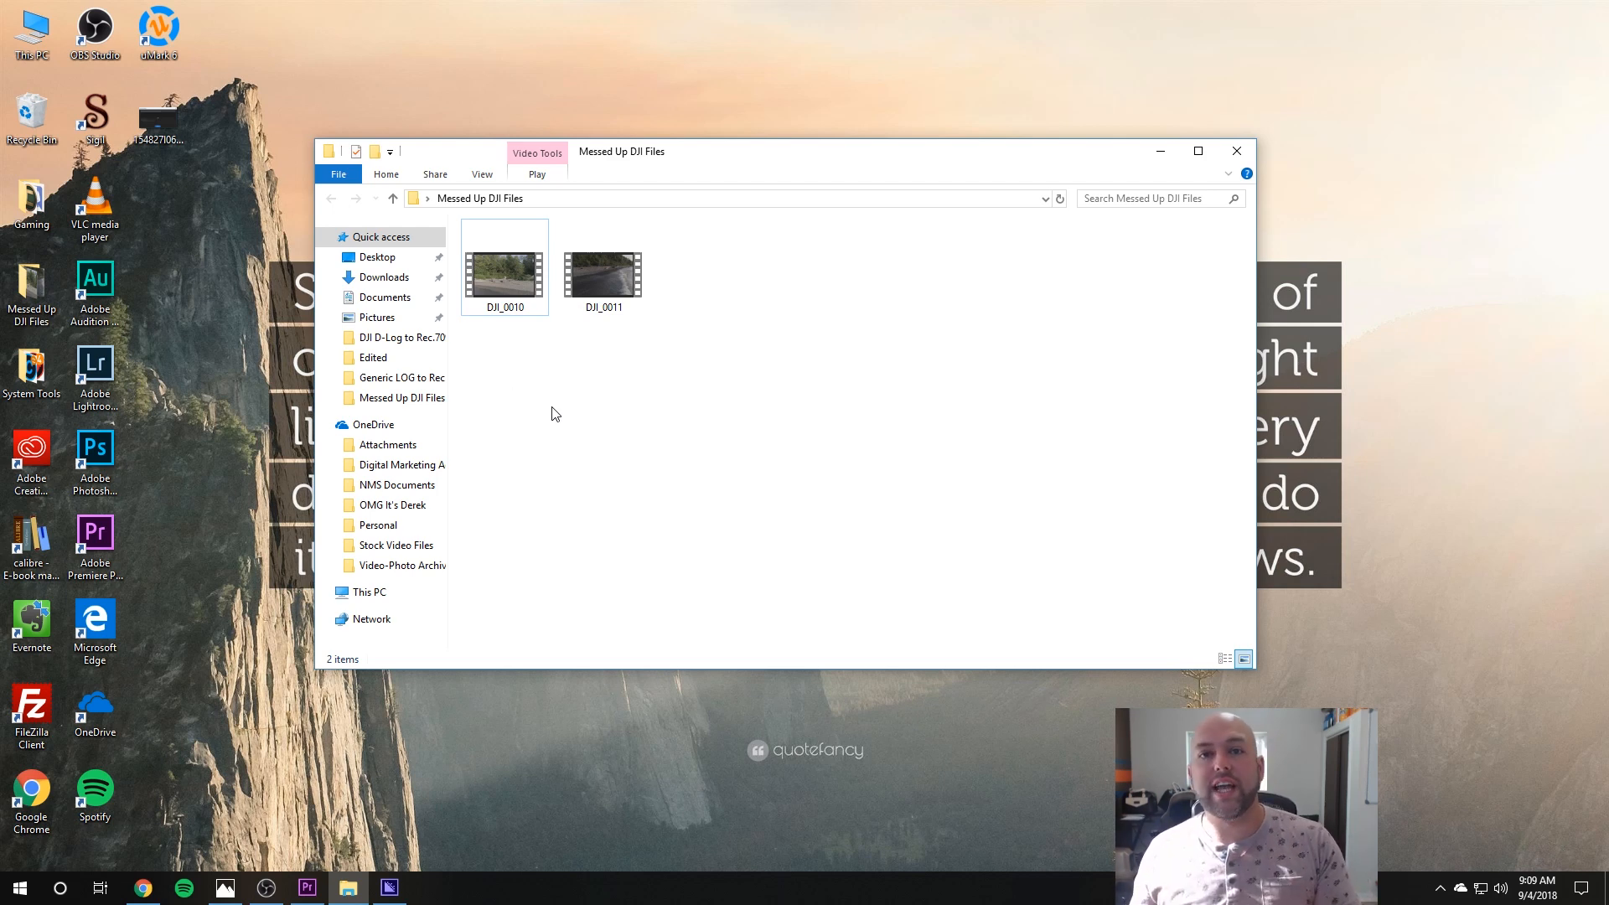
mouse_move(533, 419)
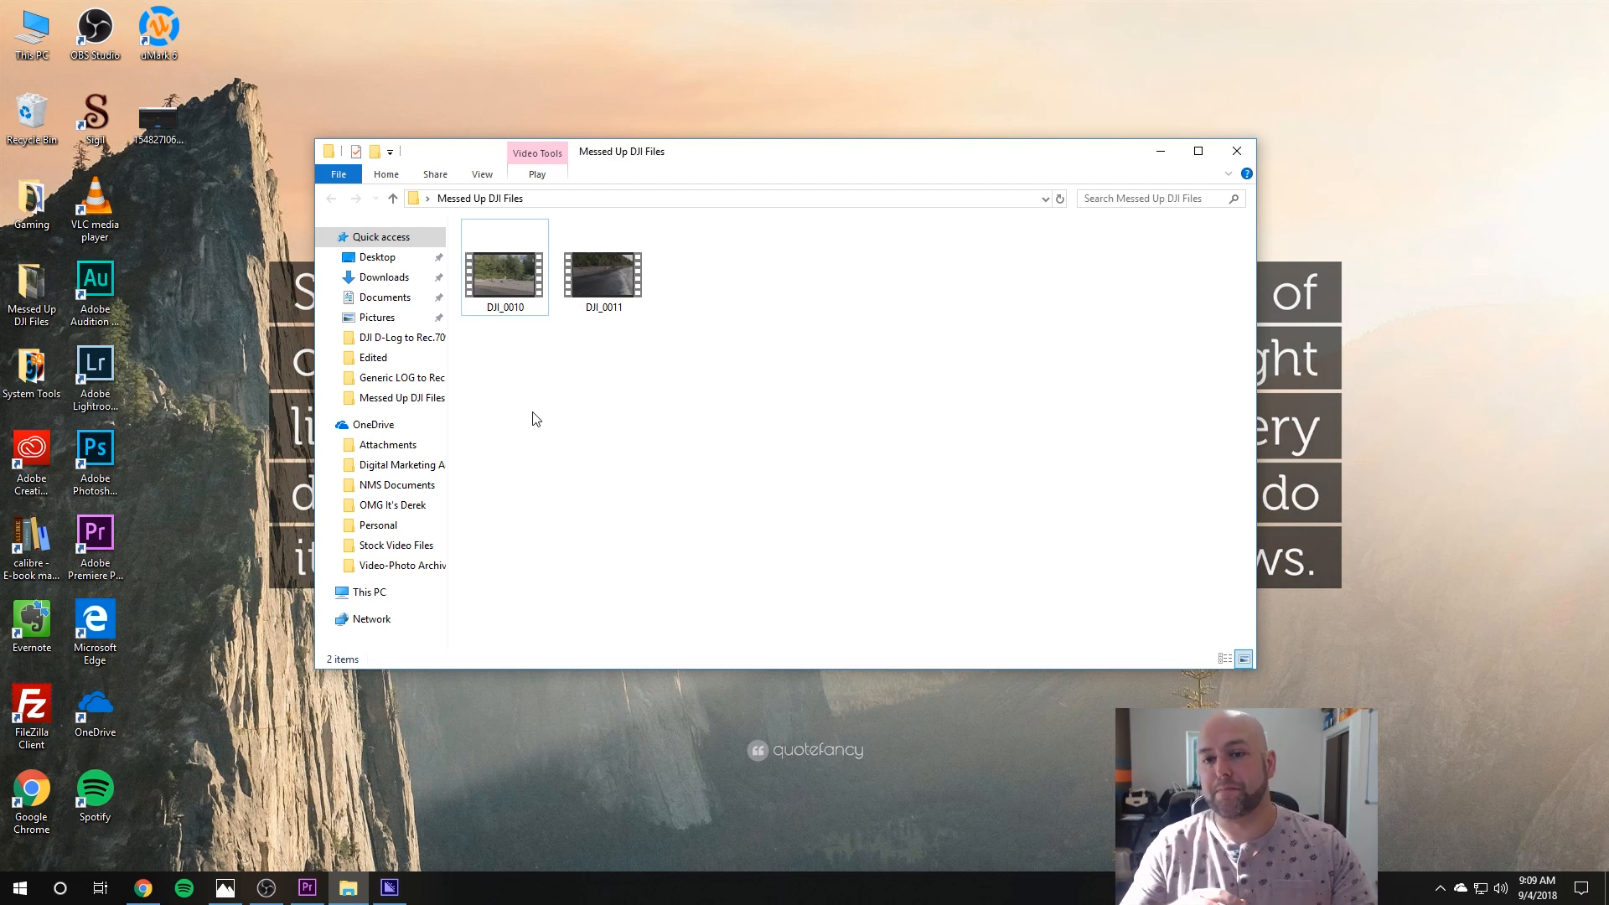
mouse_move(603, 399)
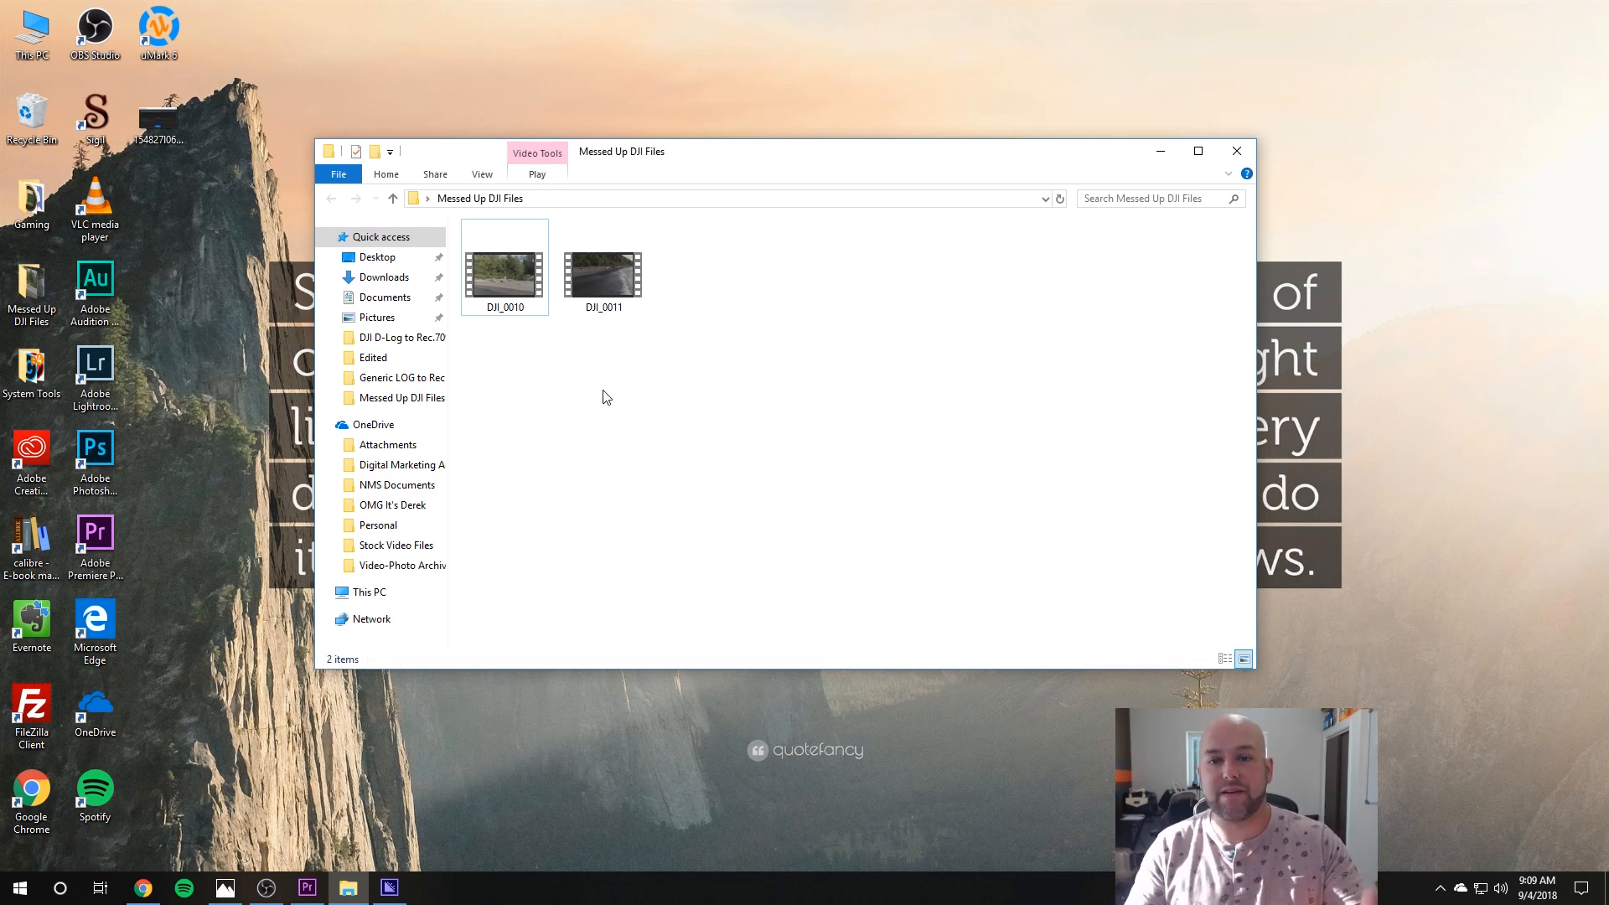
click(504, 268)
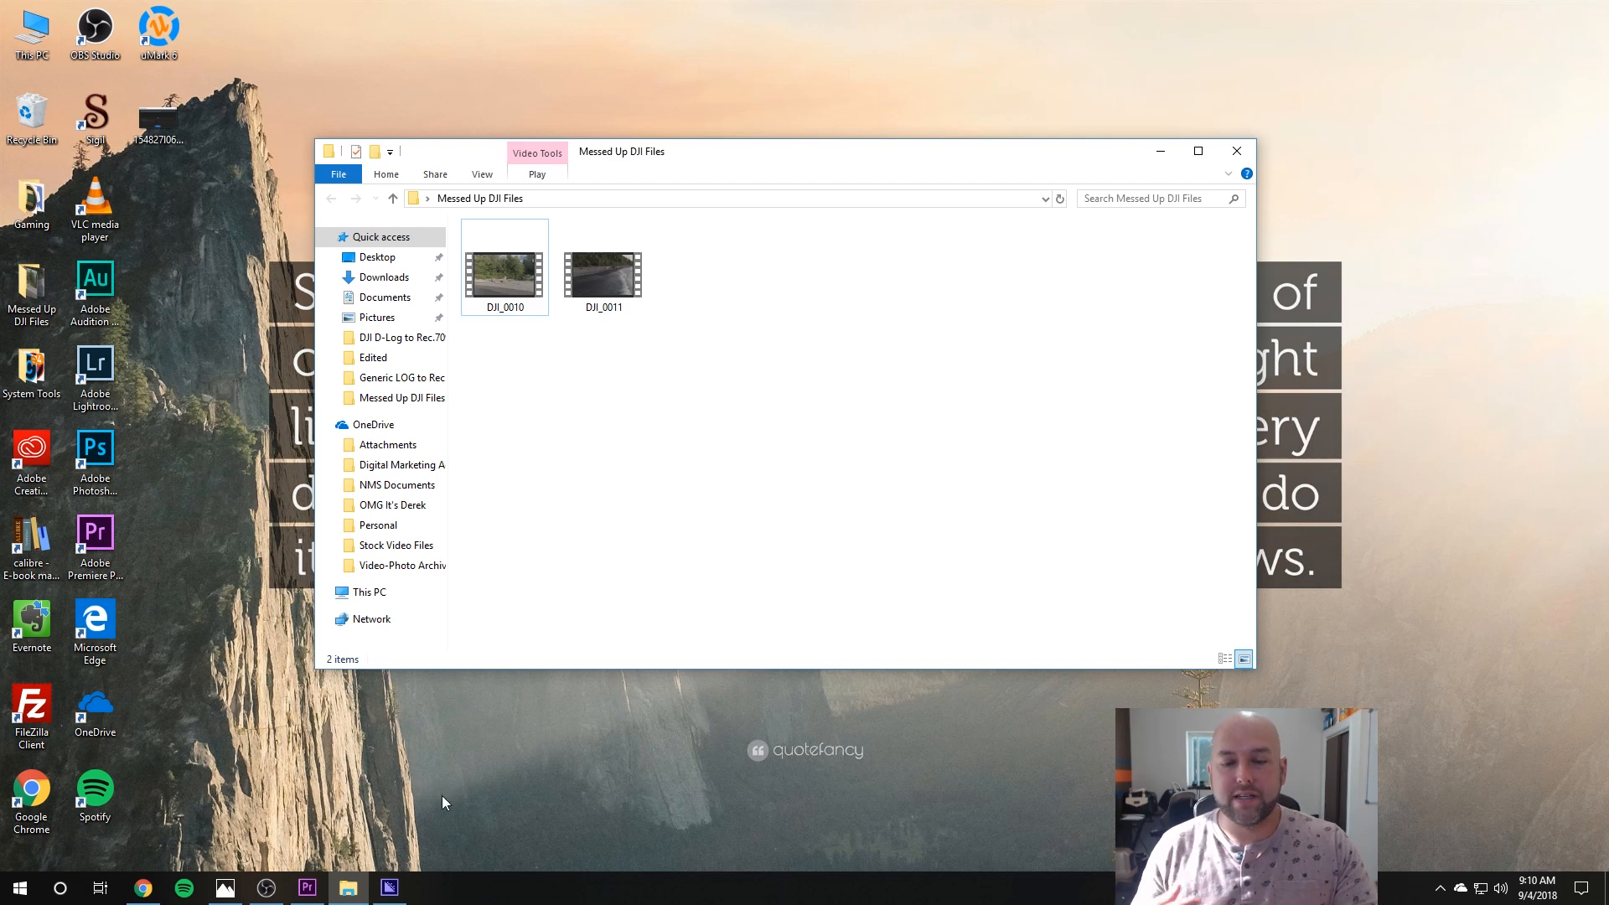
mouse_move(562, 520)
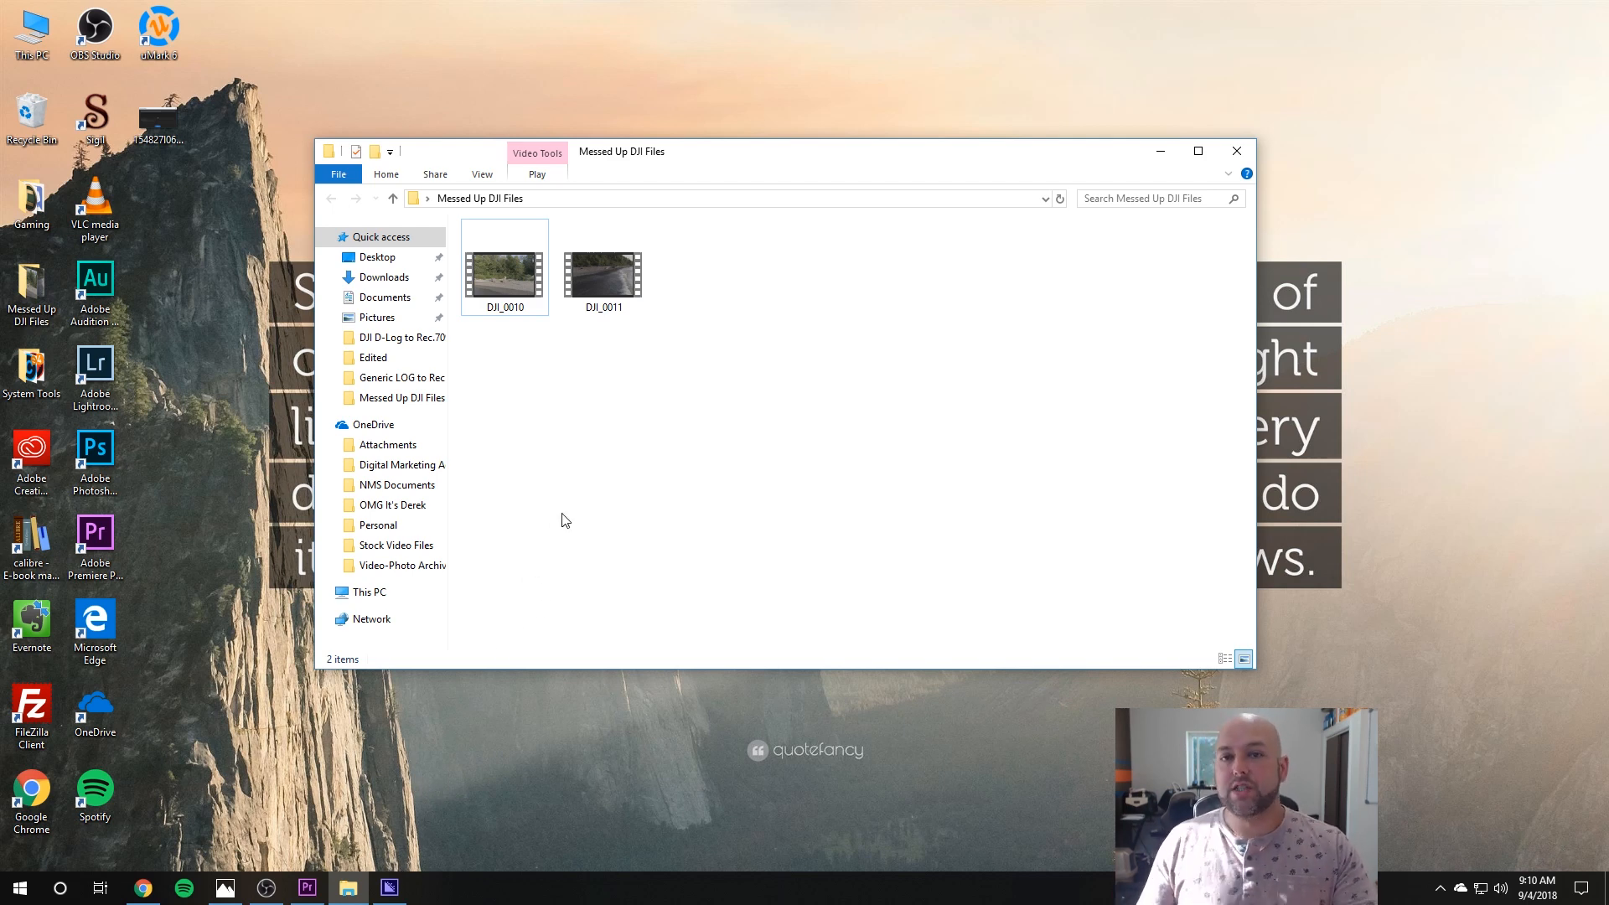
mouse_move(513, 569)
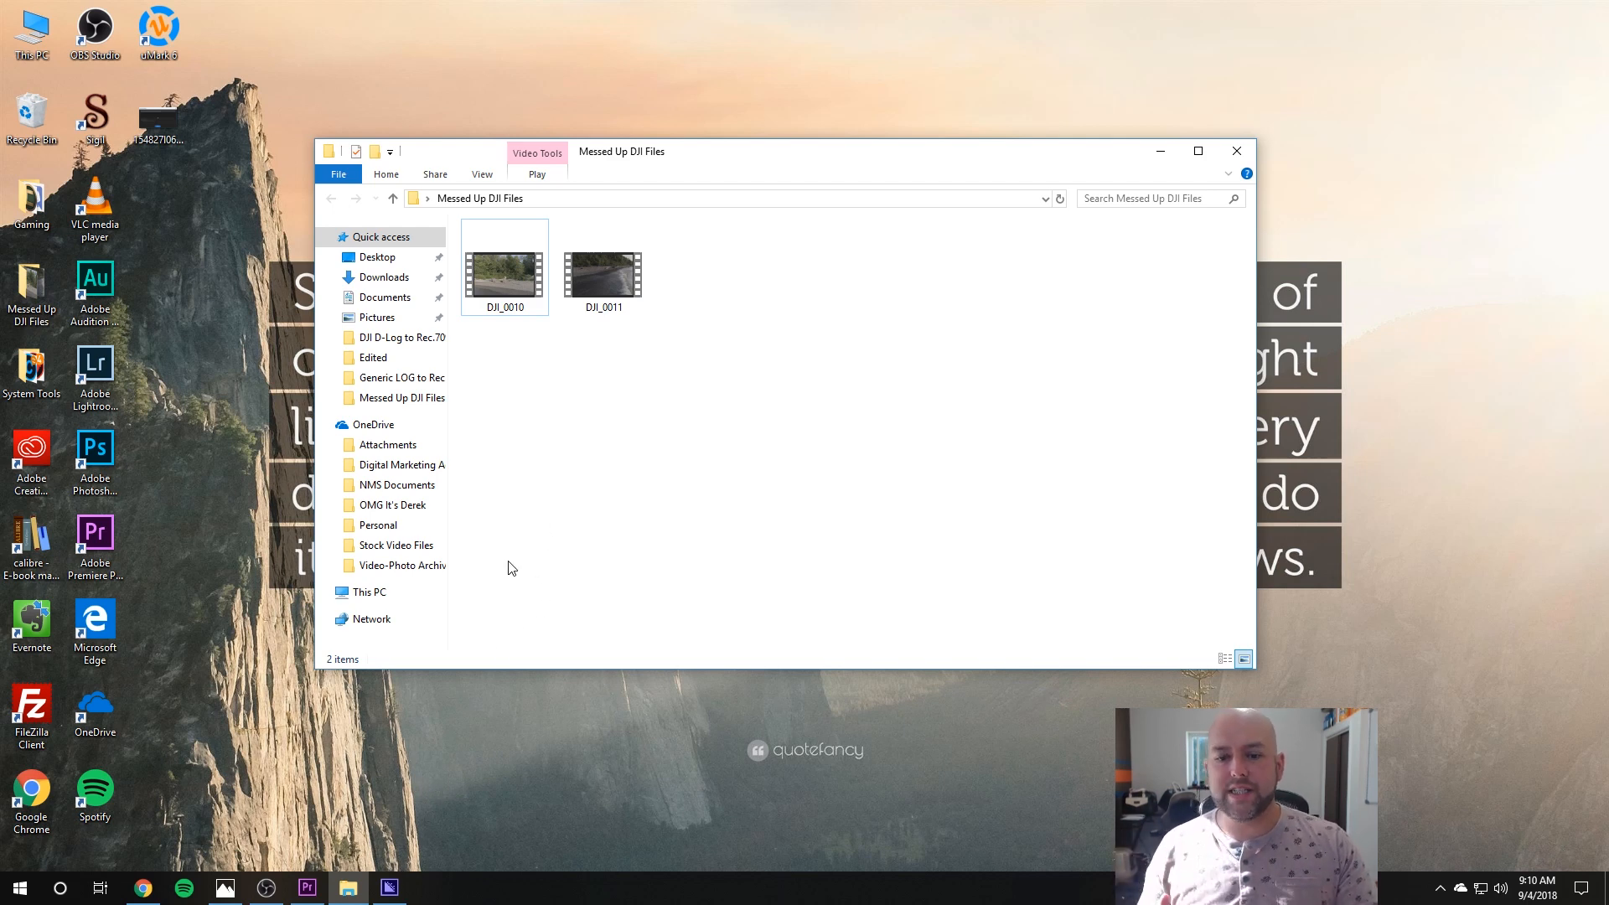
mouse_move(573, 556)
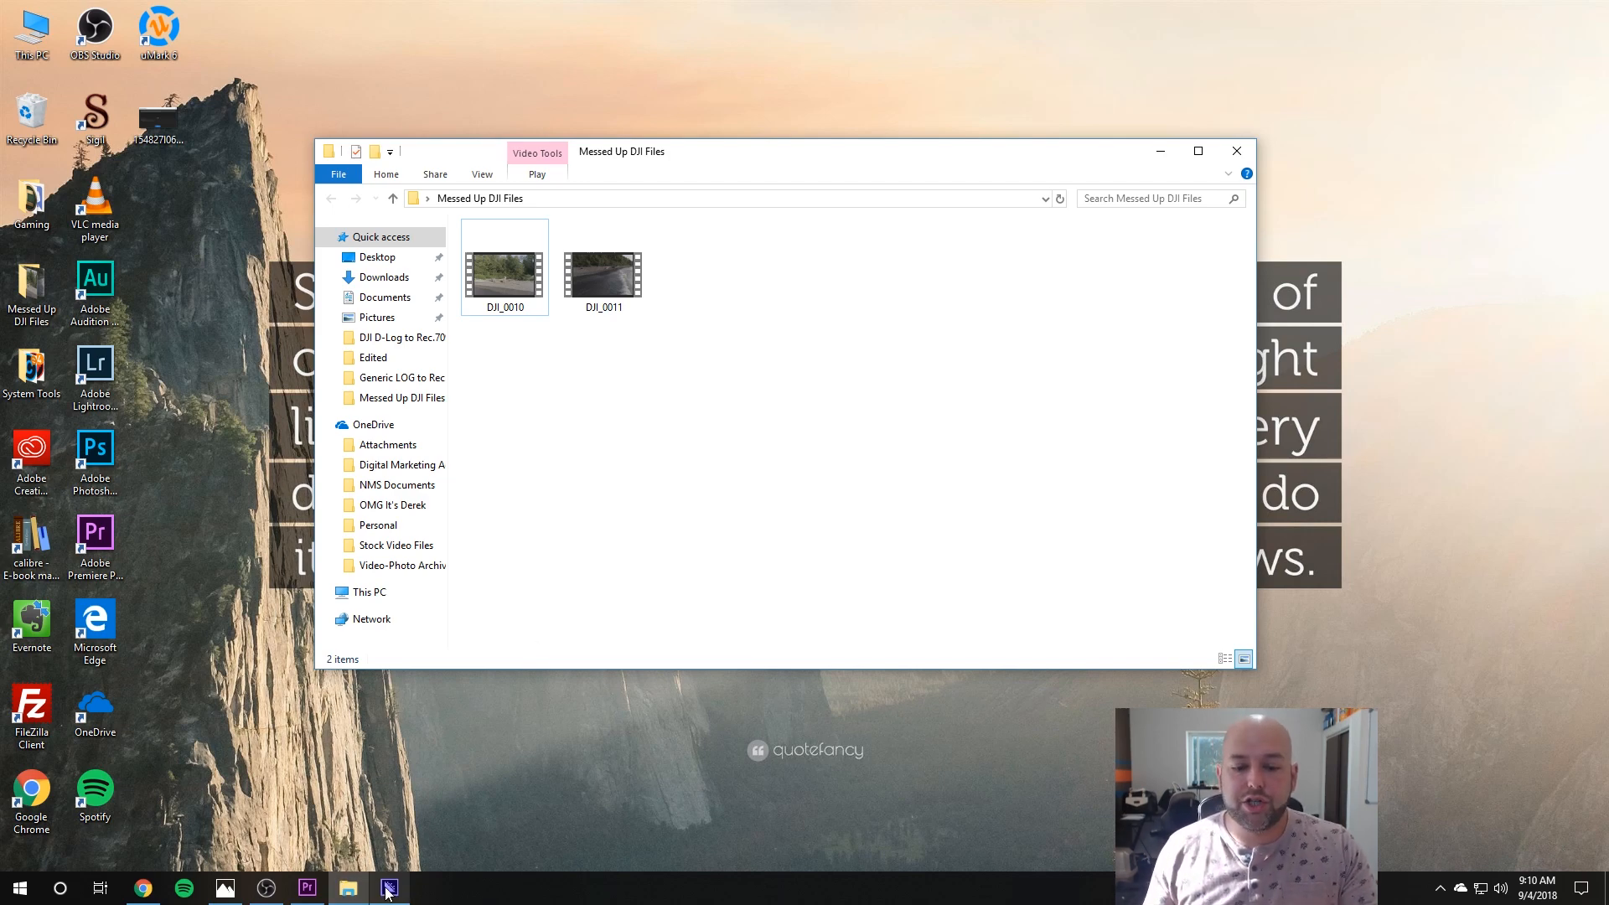
- Add DJI_0010.MOV to the Media Encoder queue as H.264 Match Source – High bitrate
click(387, 888)
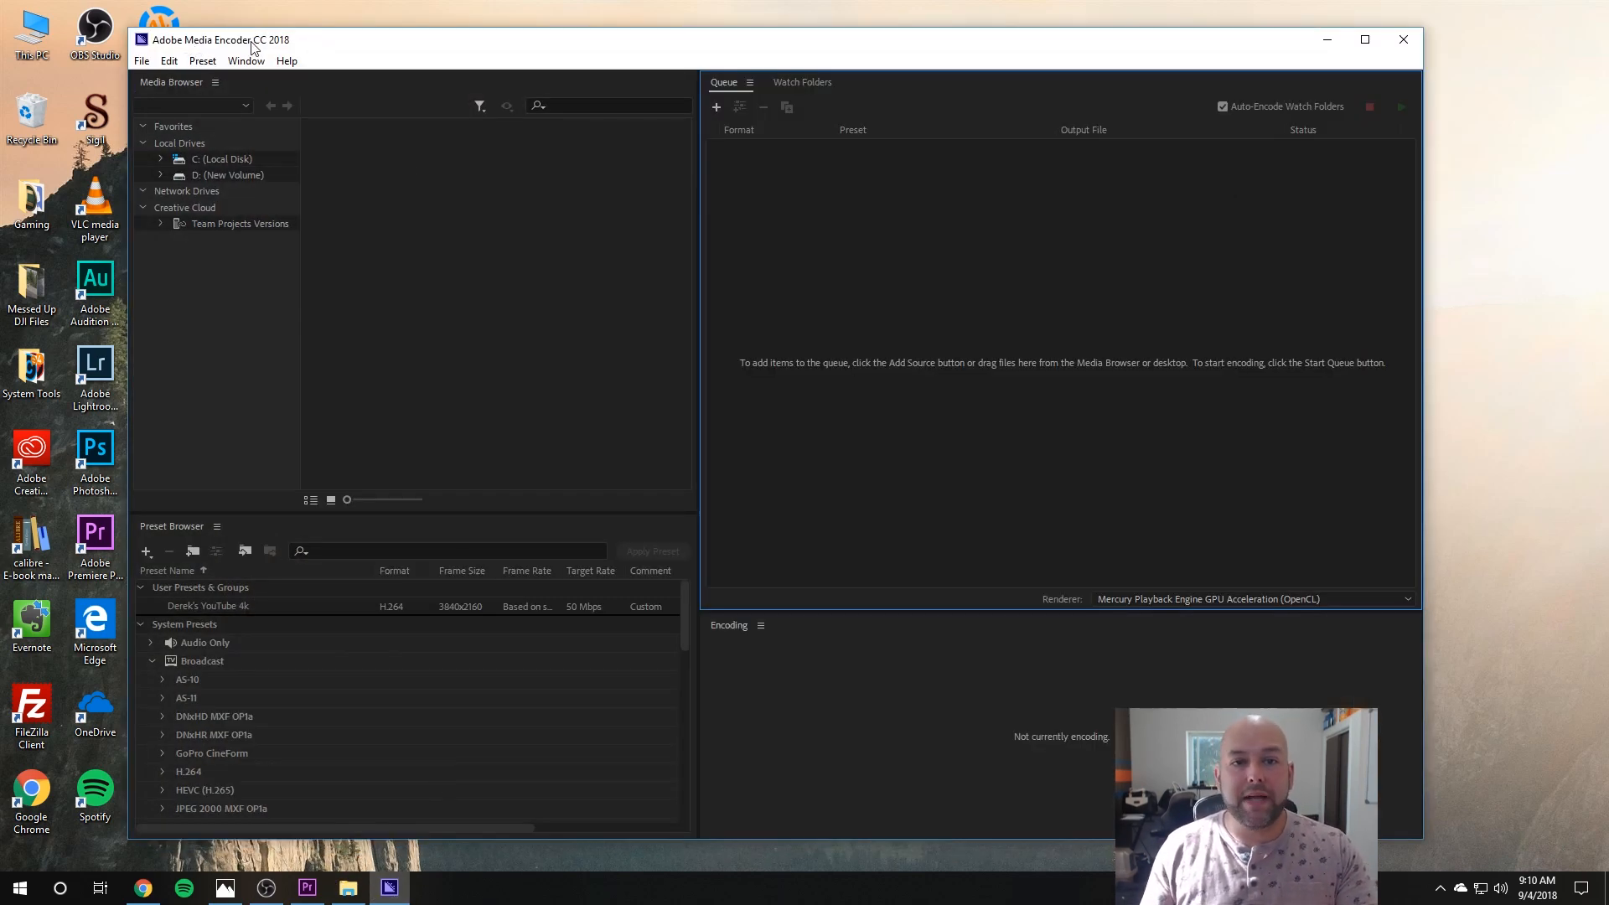
mouse_move(828, 363)
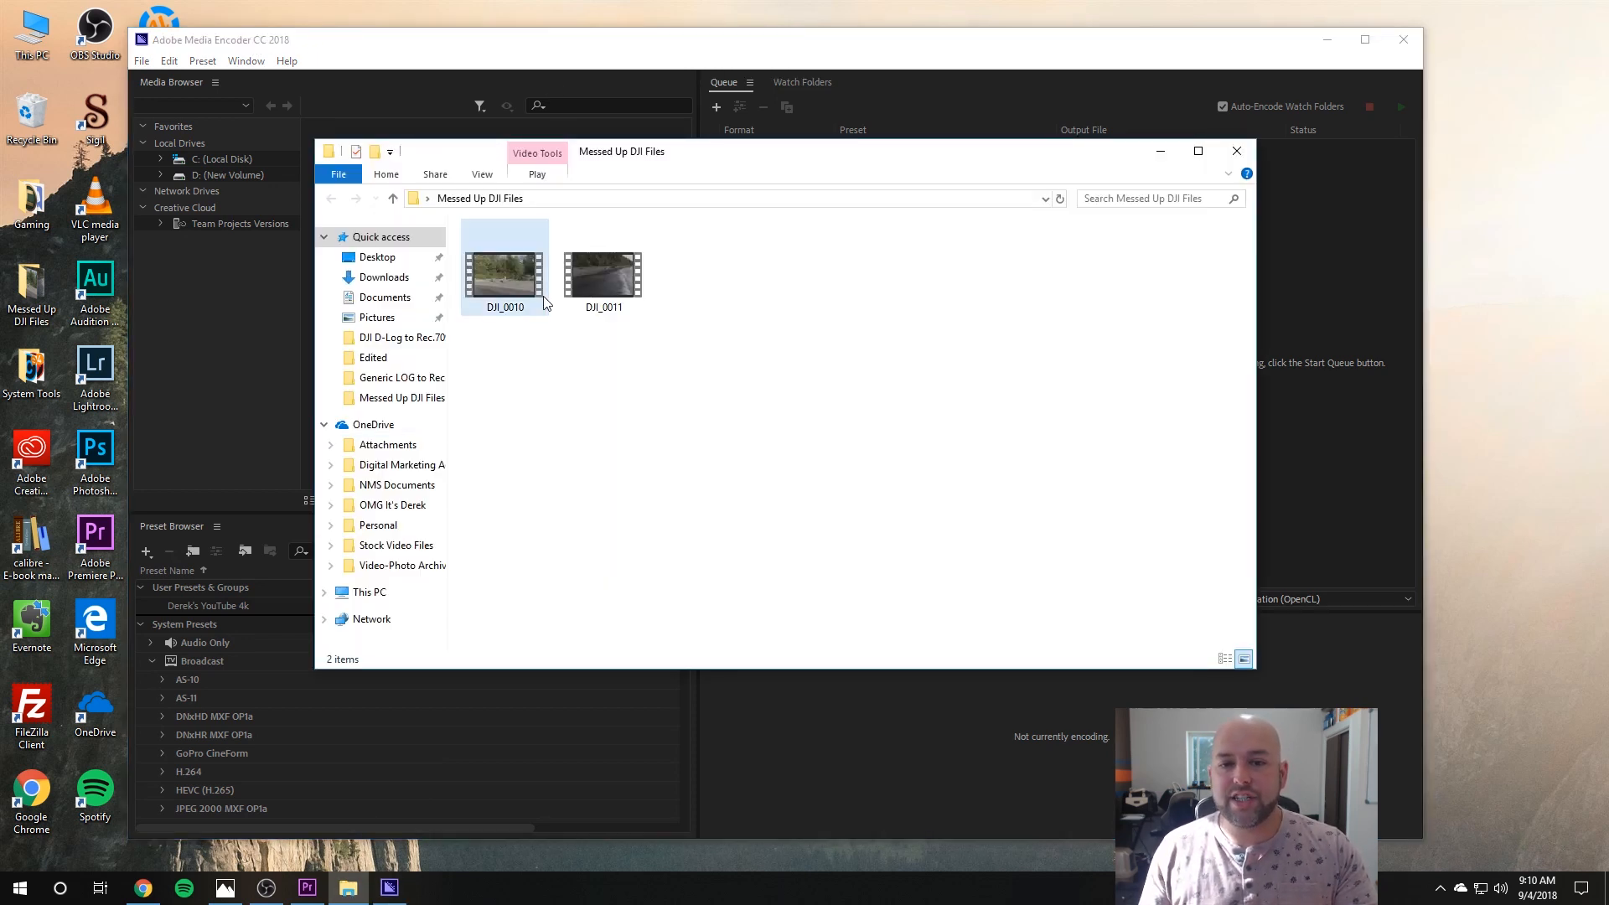
click(504, 269)
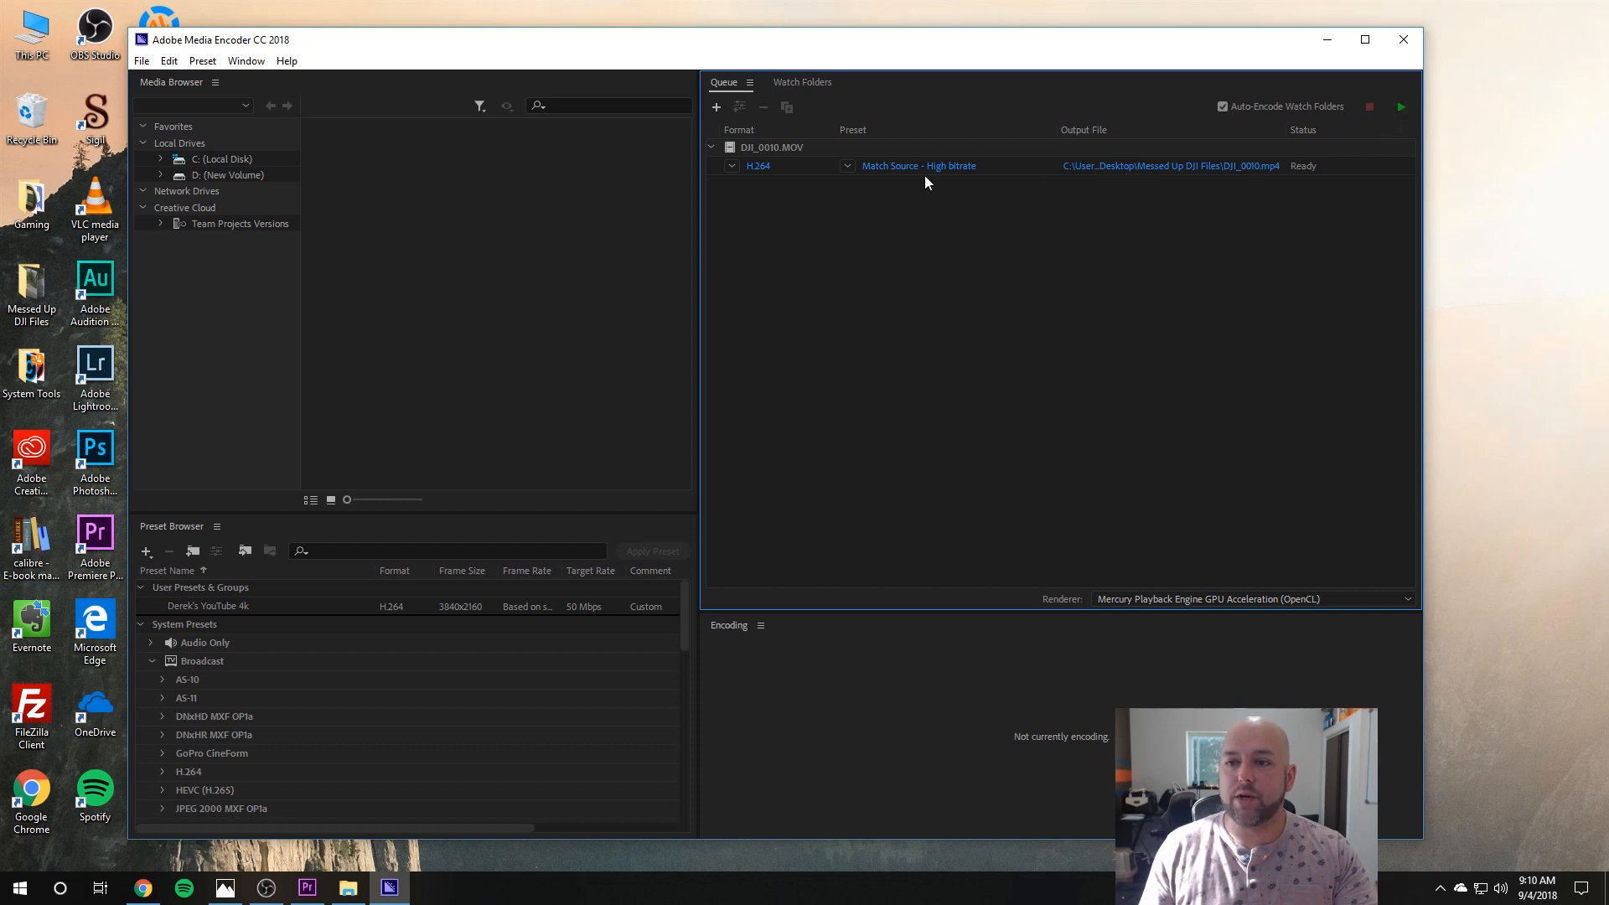
click(845, 166)
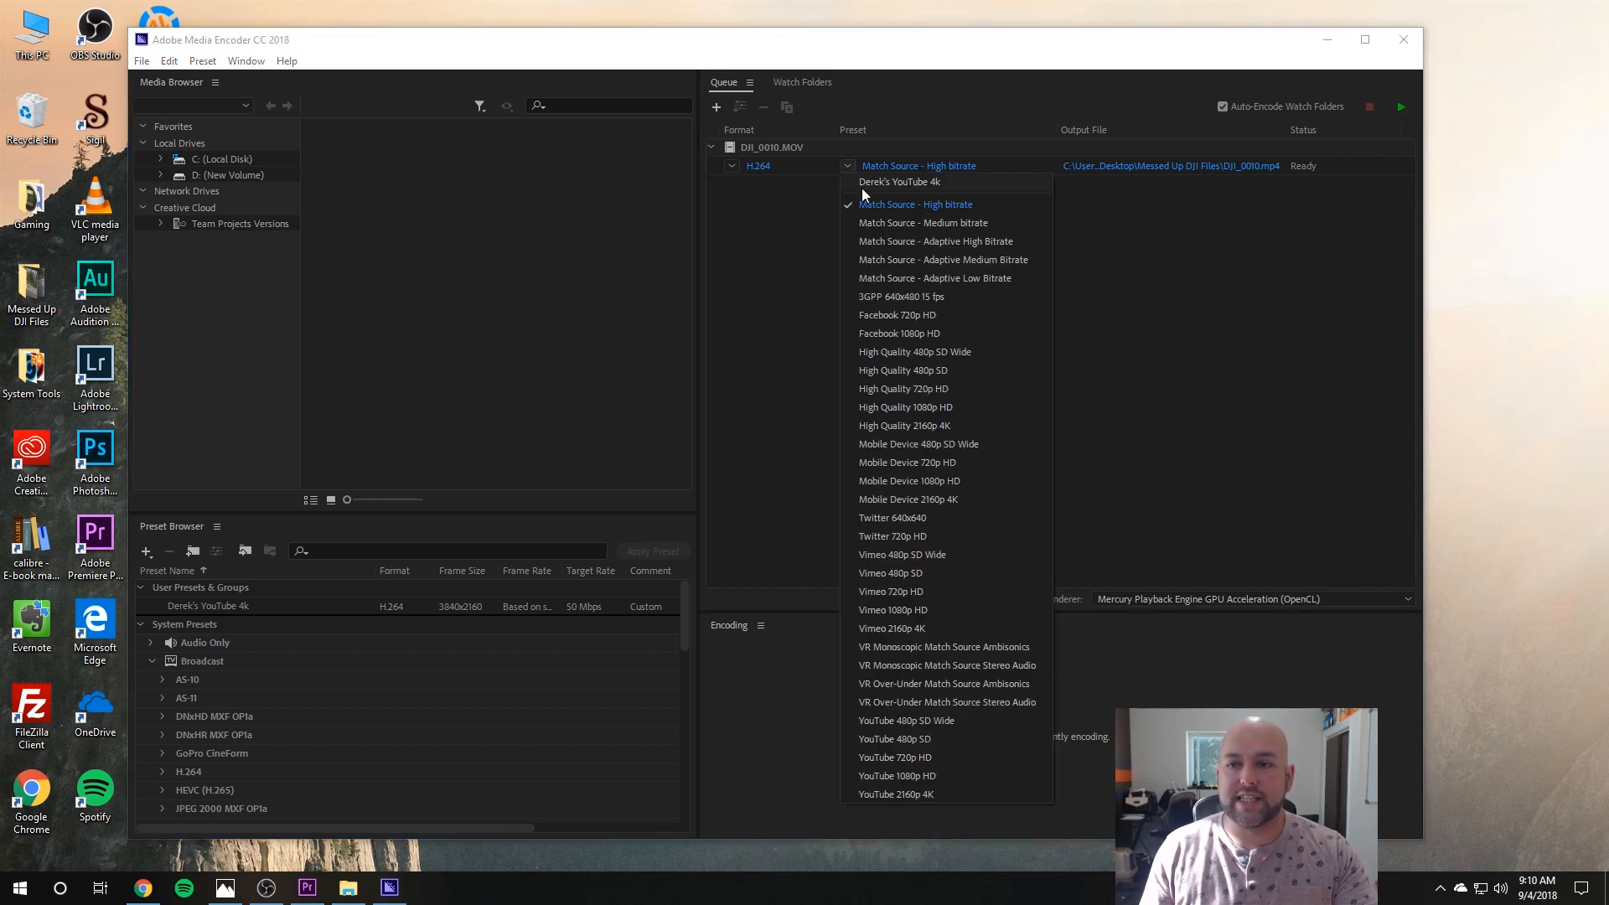
mouse_move(856, 303)
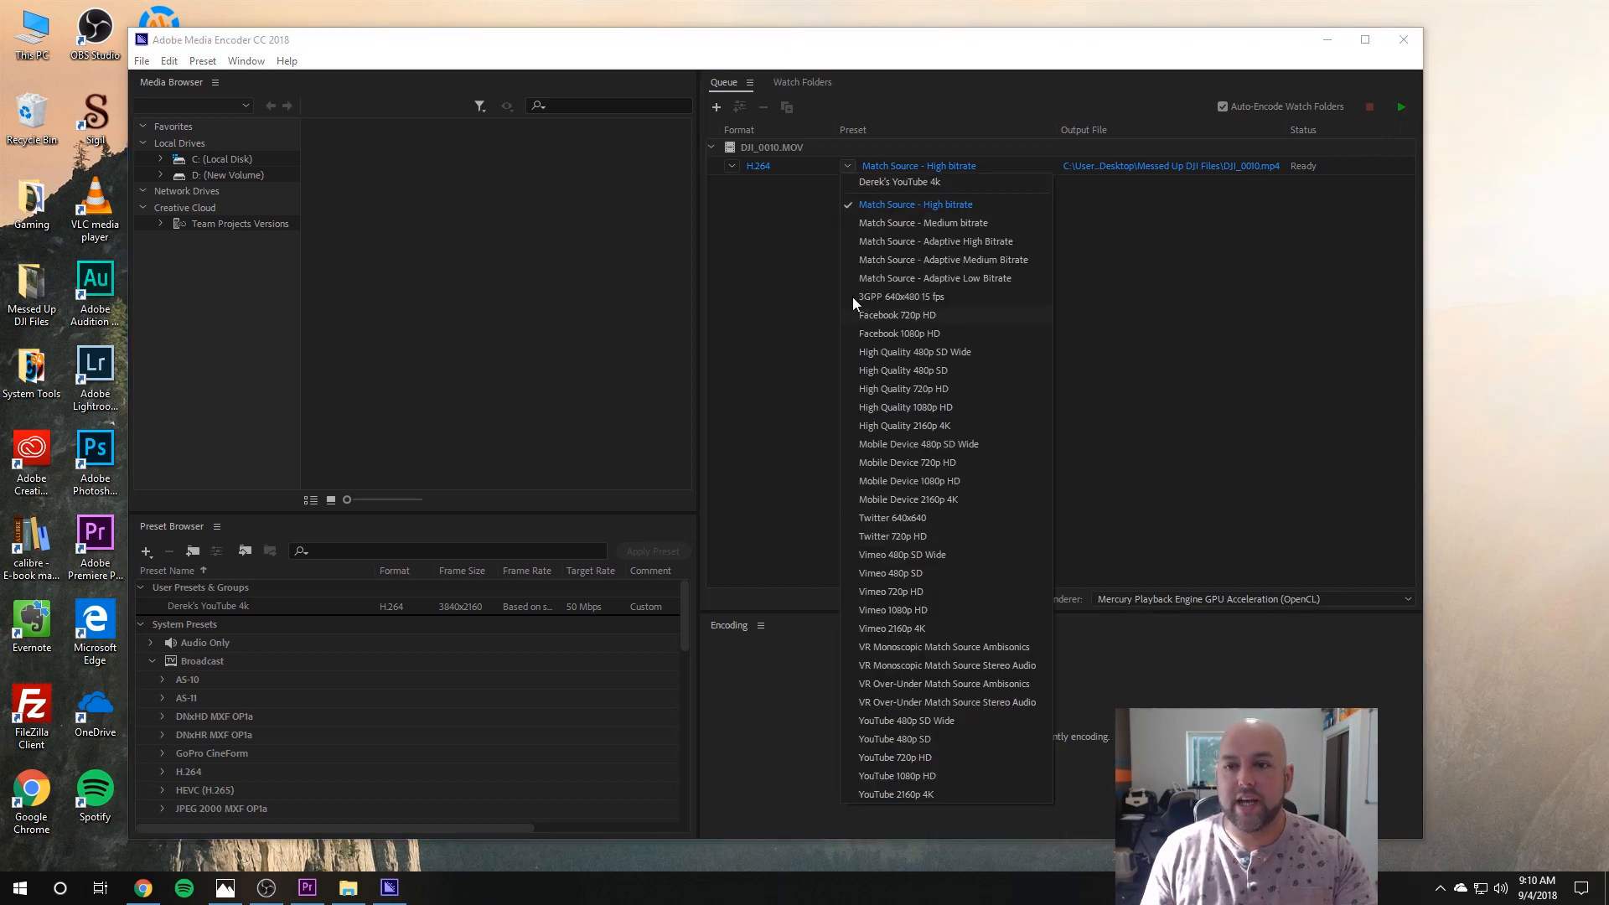
click(915, 204)
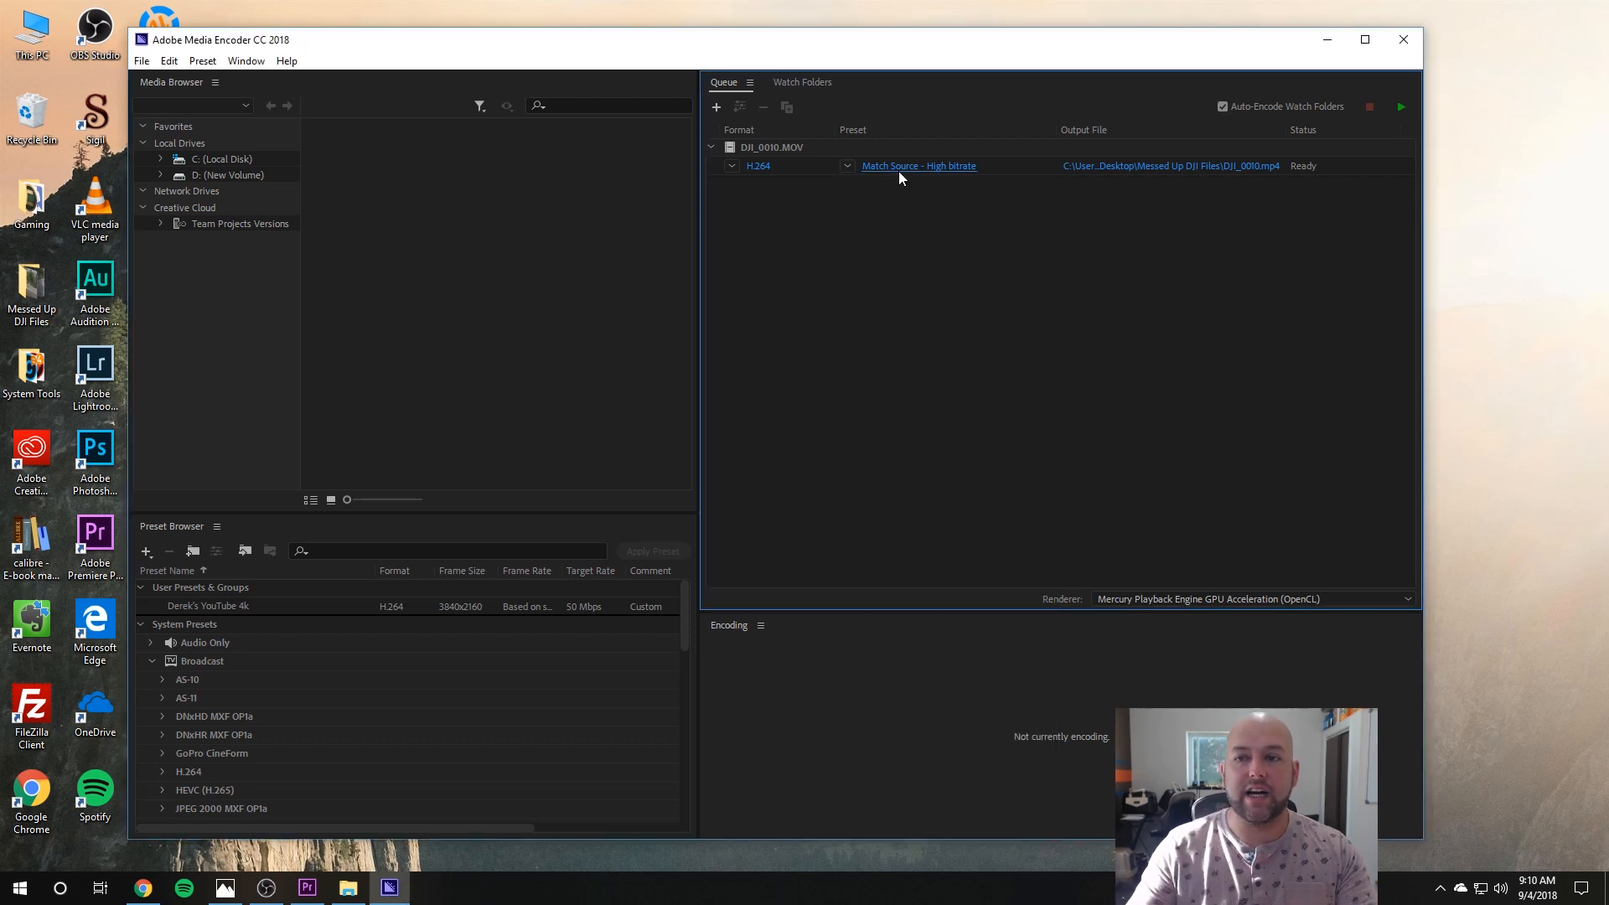
mouse_move(906, 206)
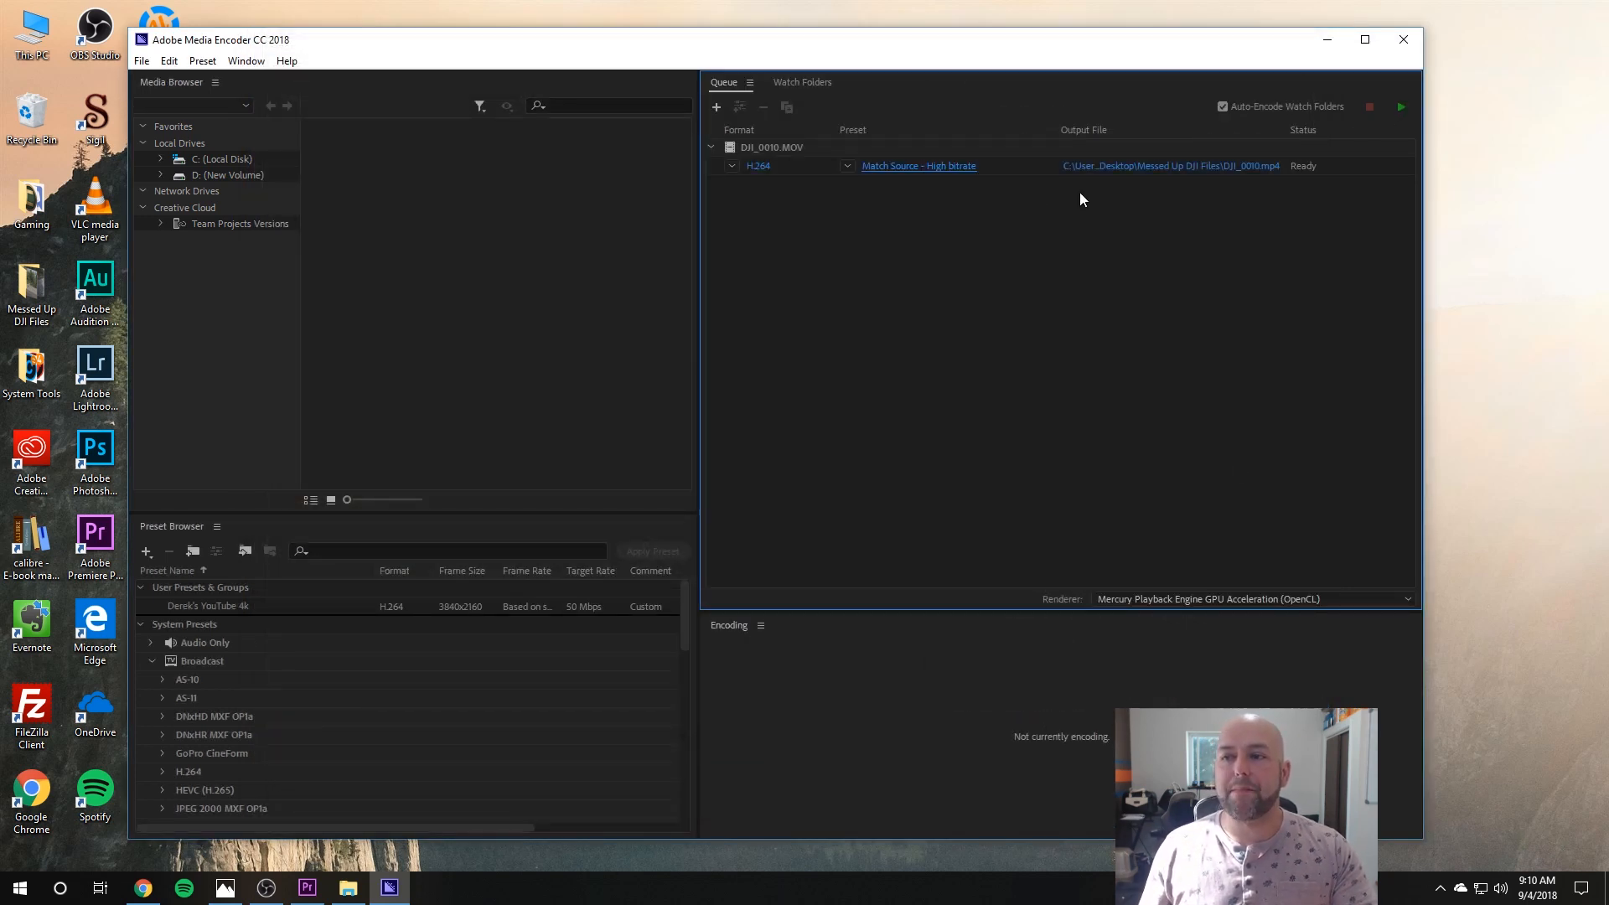
mouse_move(1356, 158)
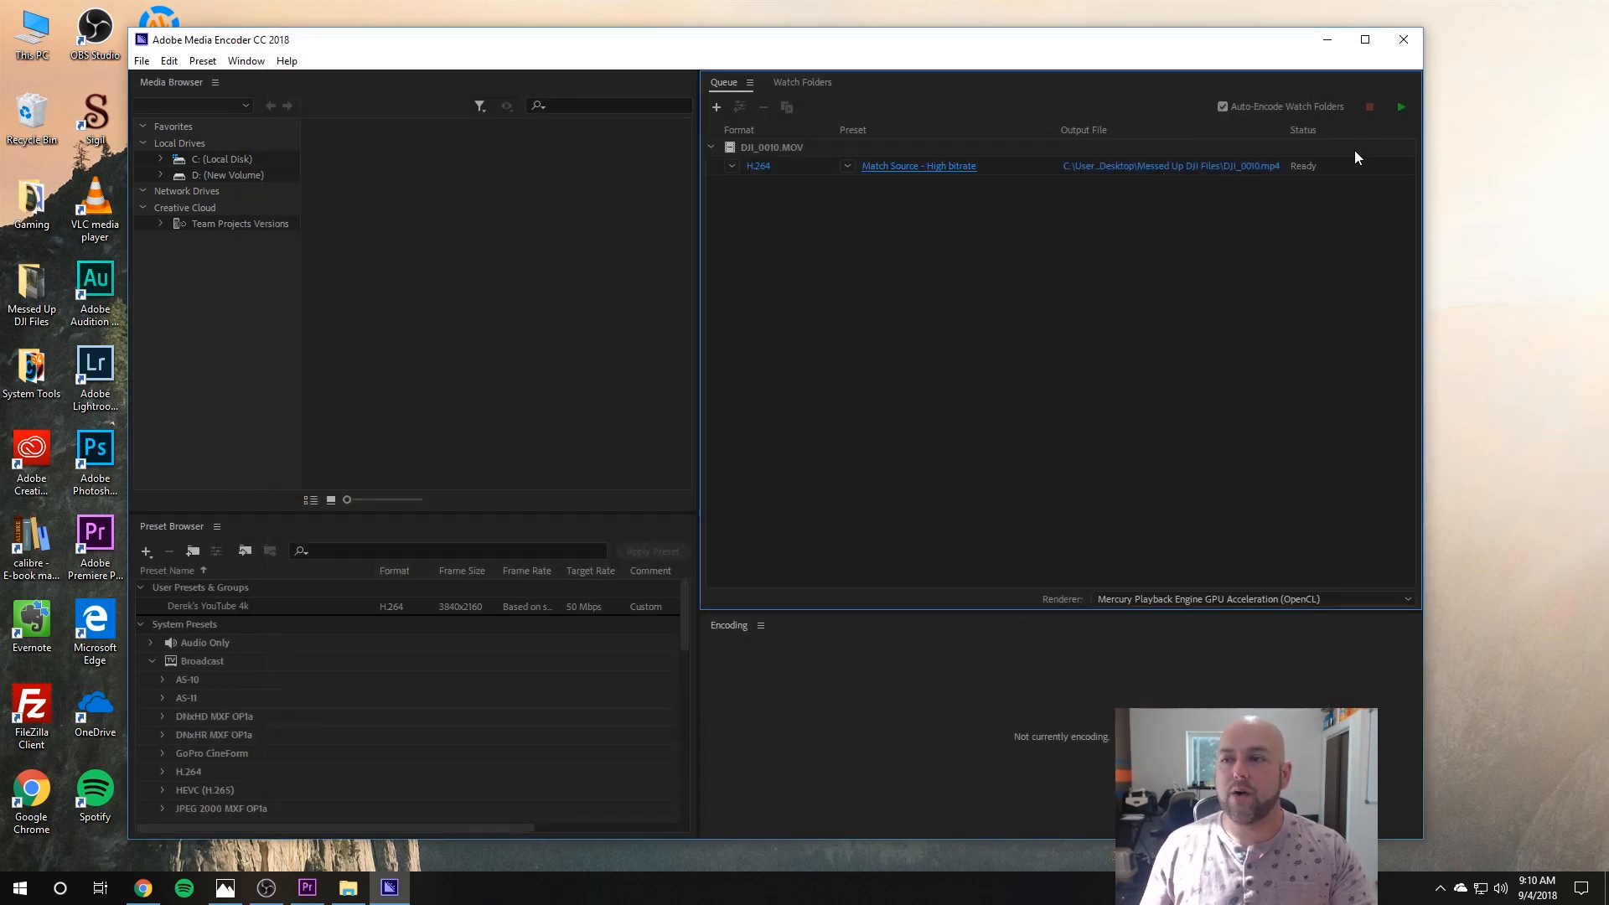
mouse_move(784, 340)
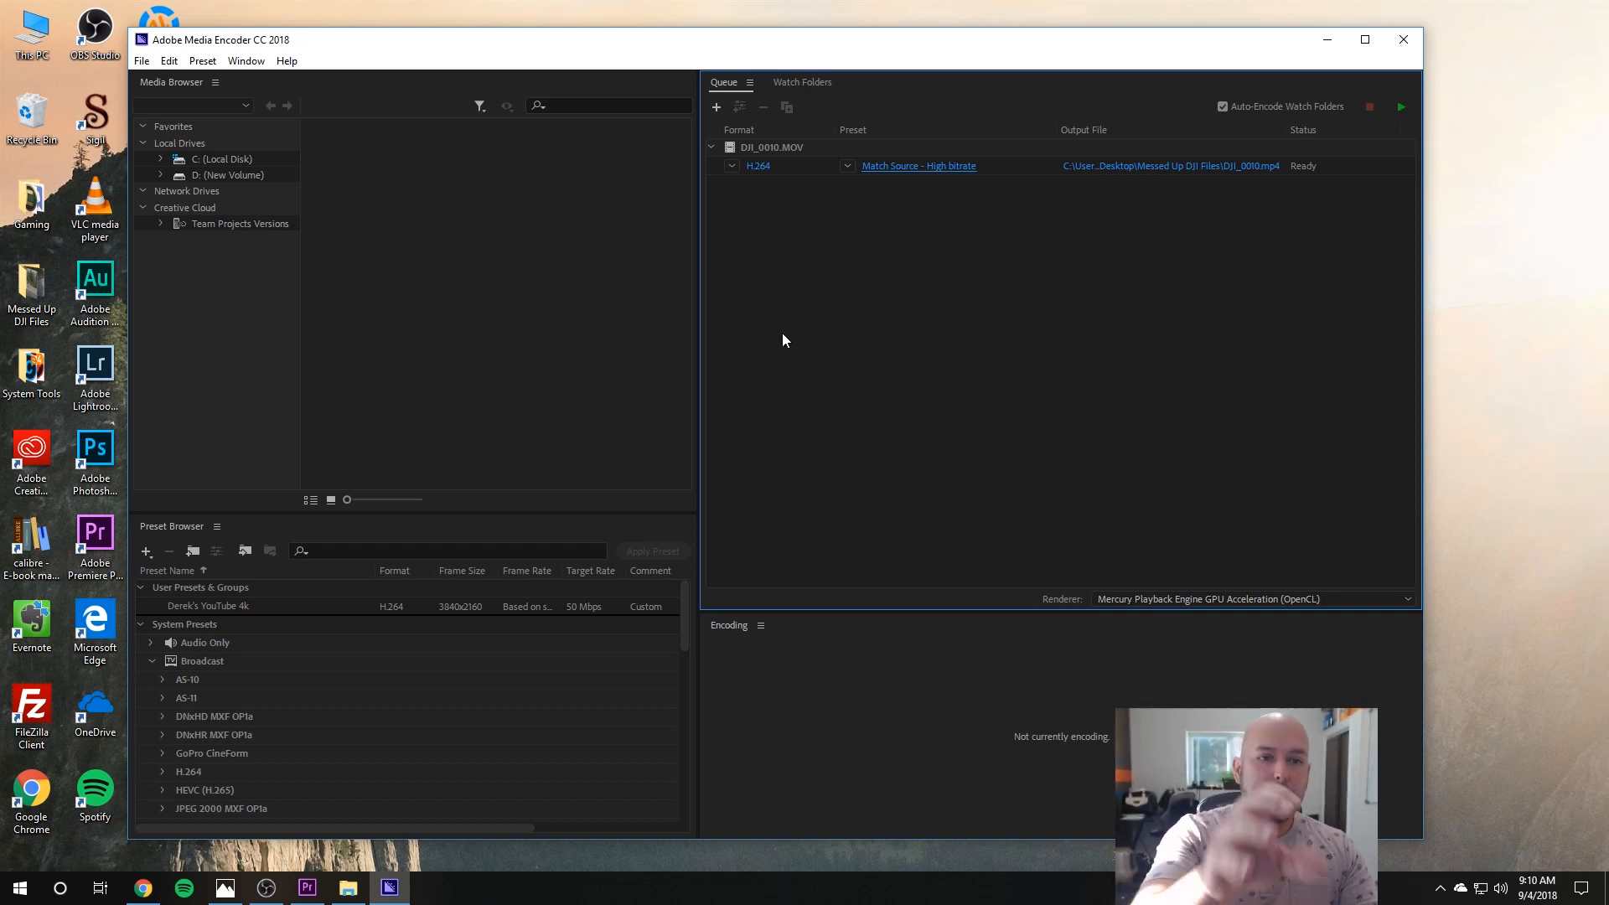
mouse_move(1160, 166)
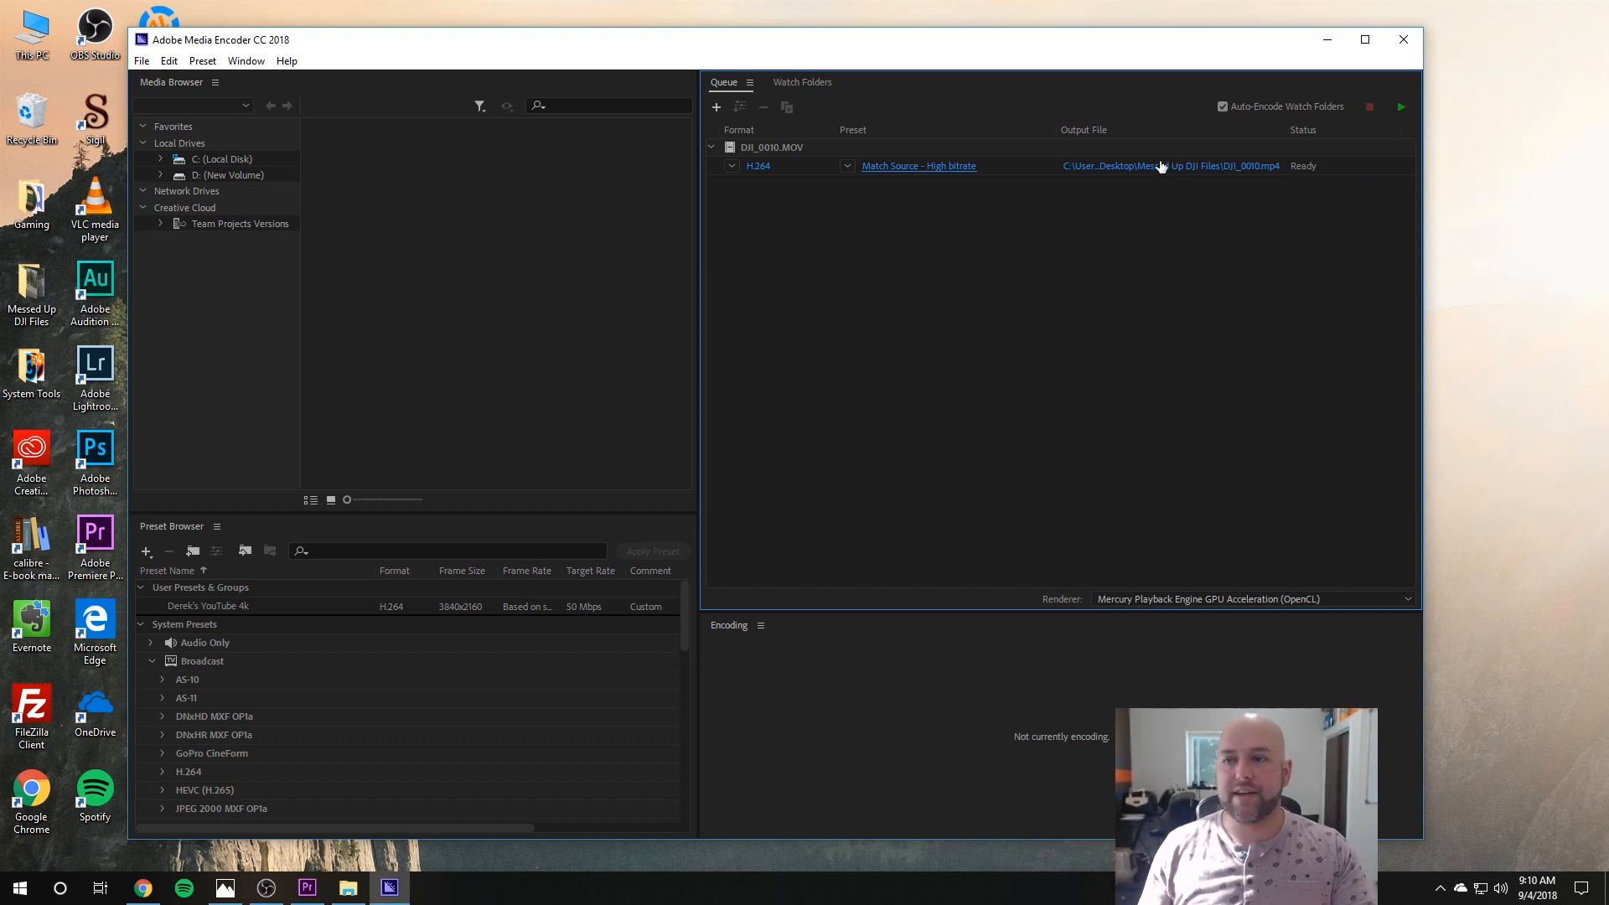
mouse_move(1104, 213)
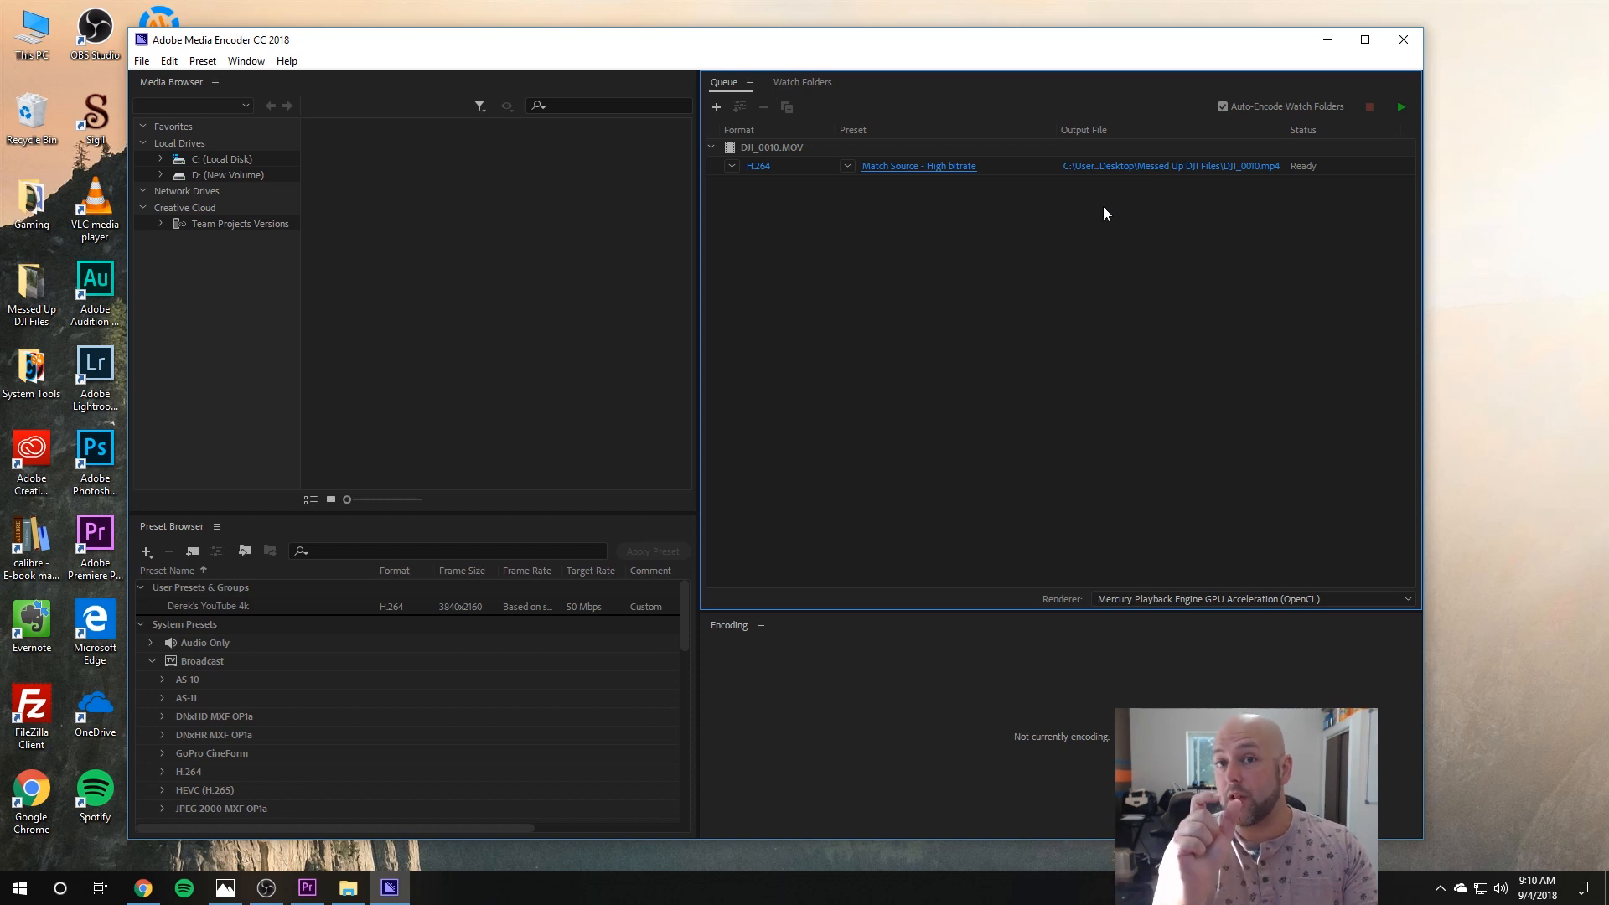
mouse_move(1133, 208)
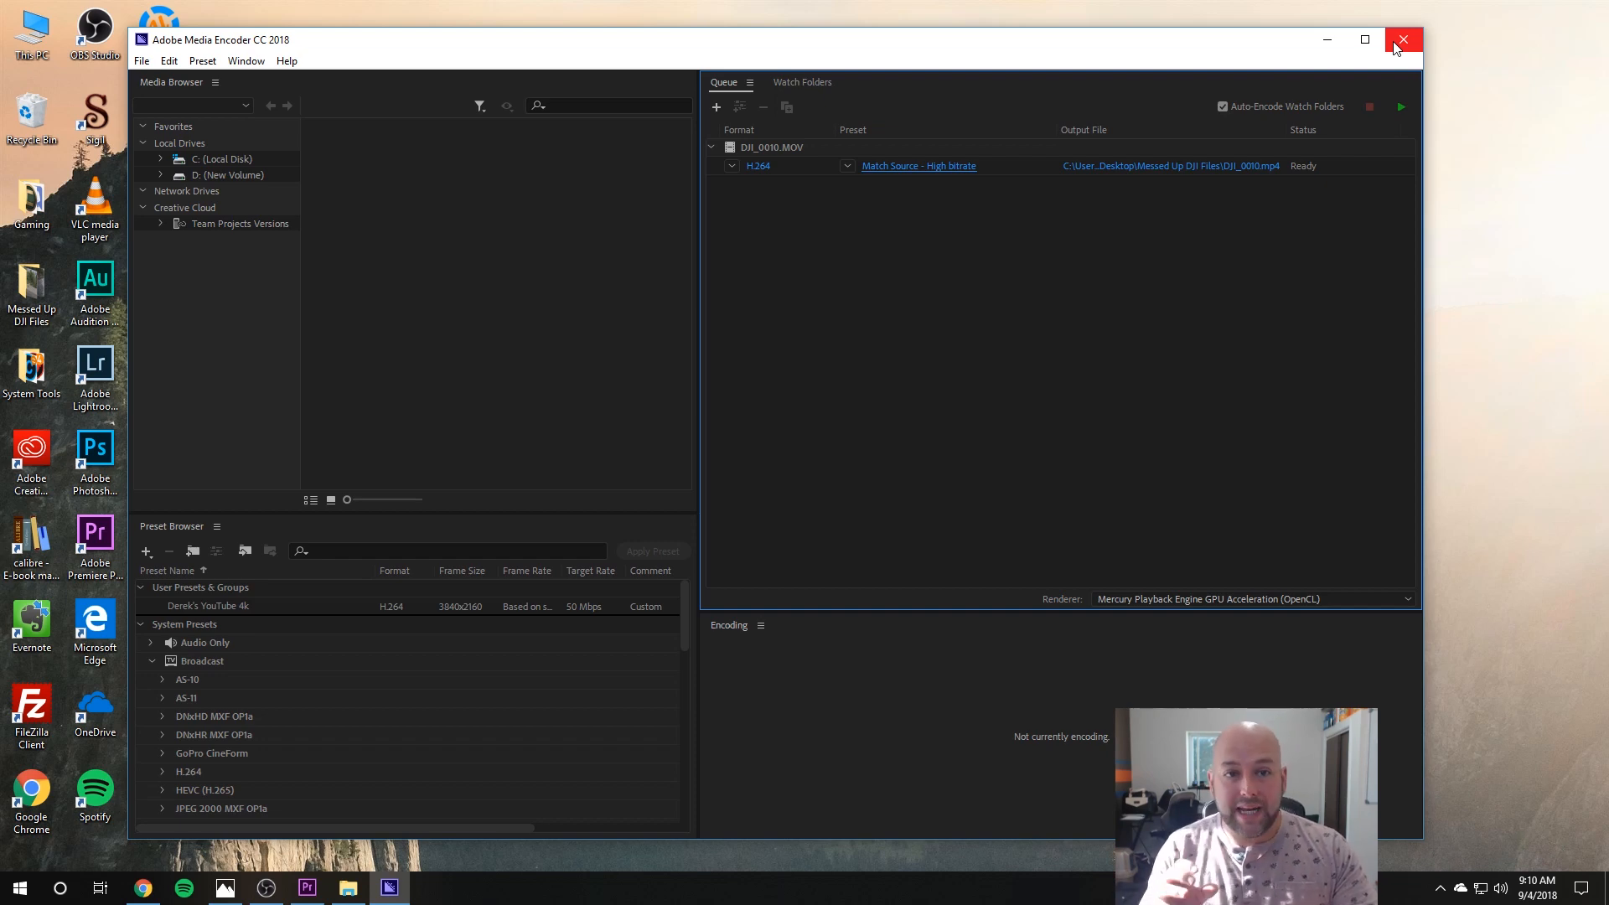
mouse_move(1405, 40)
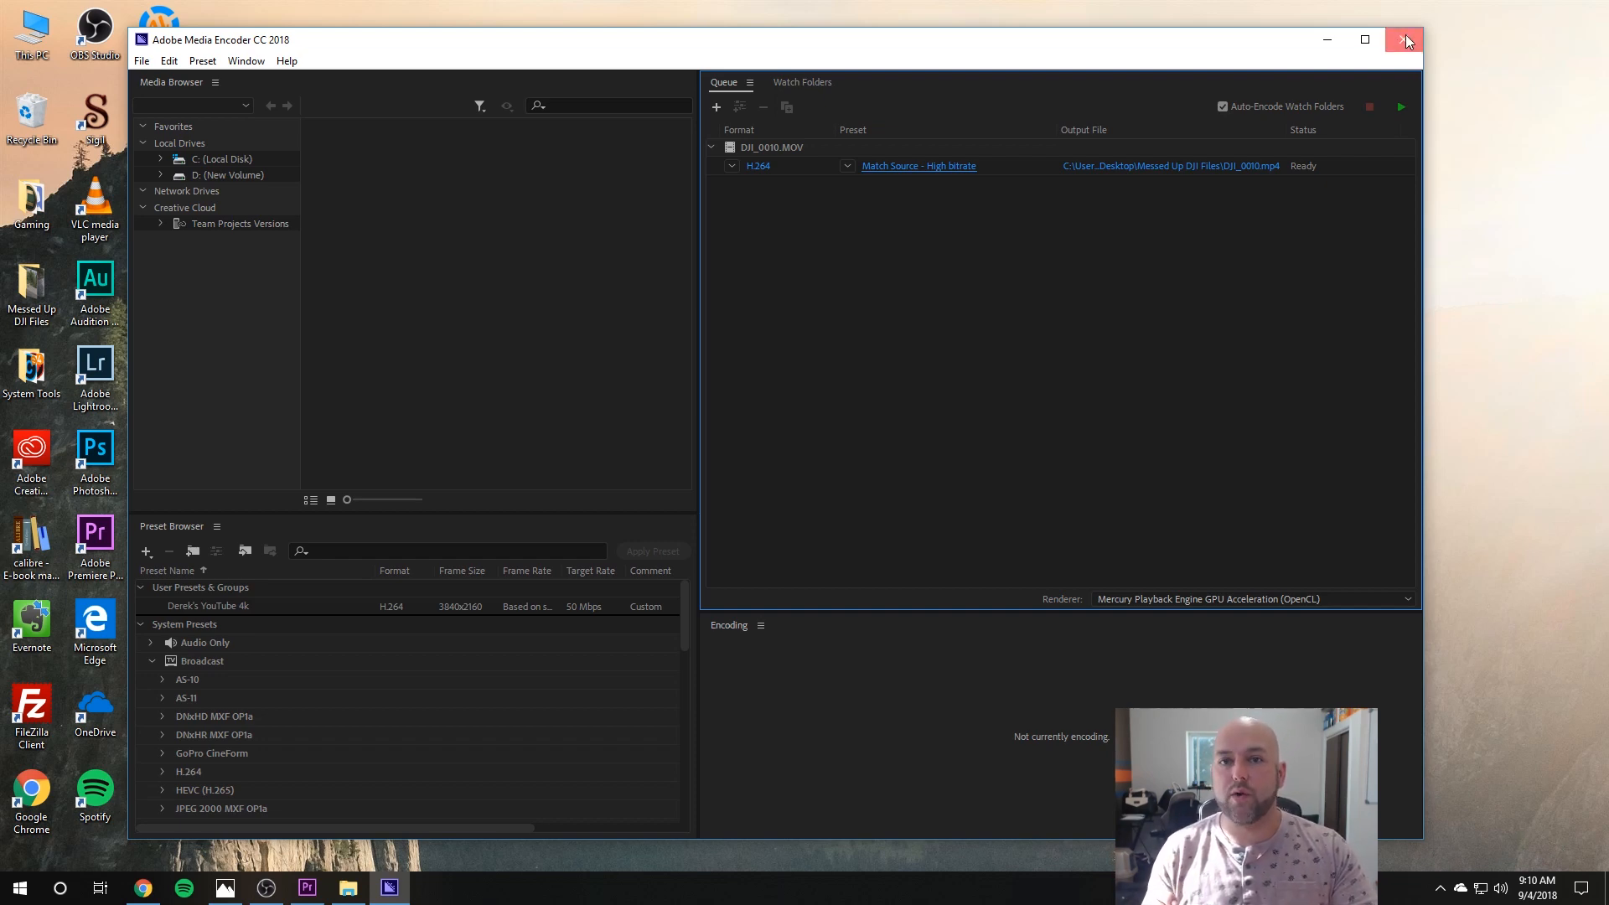
- Close Media Encoder without encoding, leaving the HandBrake site as the alternative
click(1406, 39)
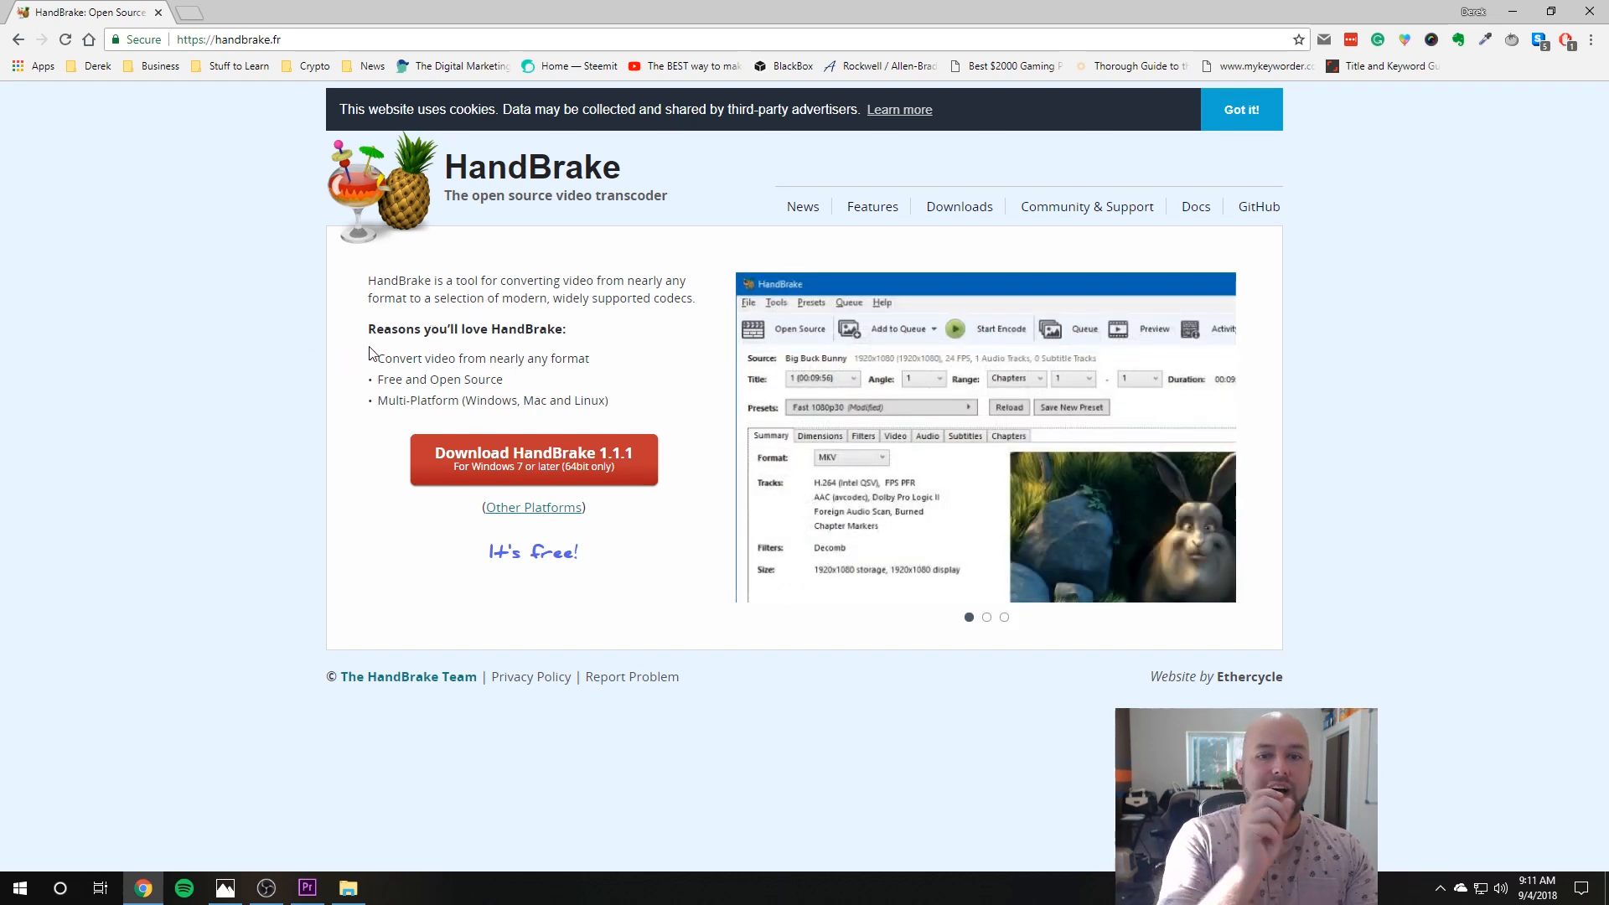
mouse_move(263, 395)
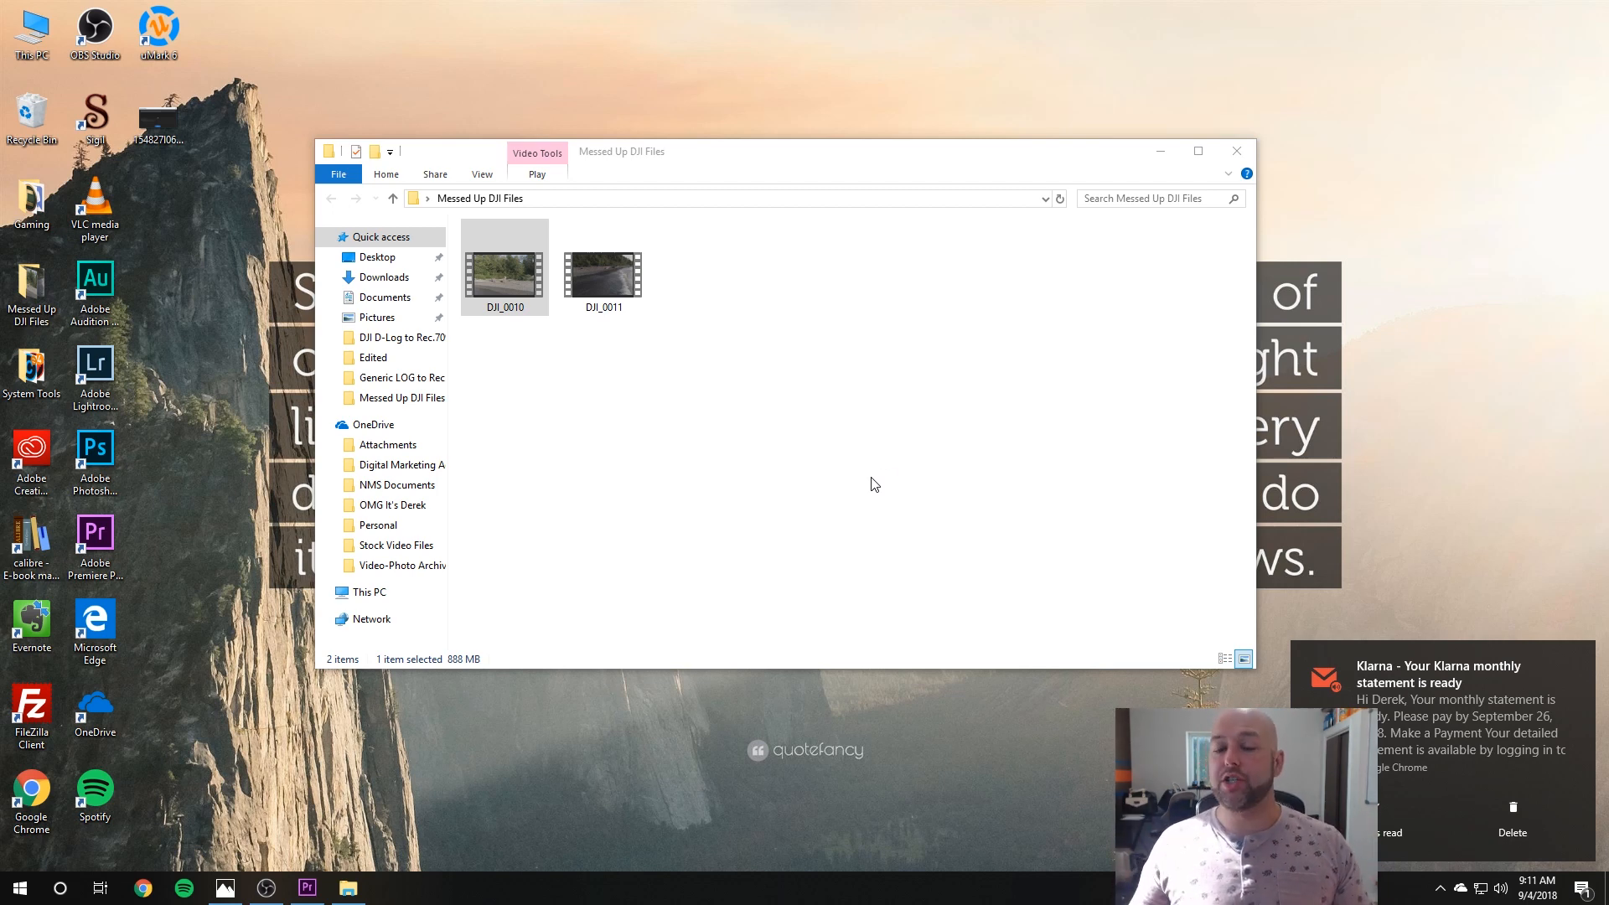
mouse_move(789, 454)
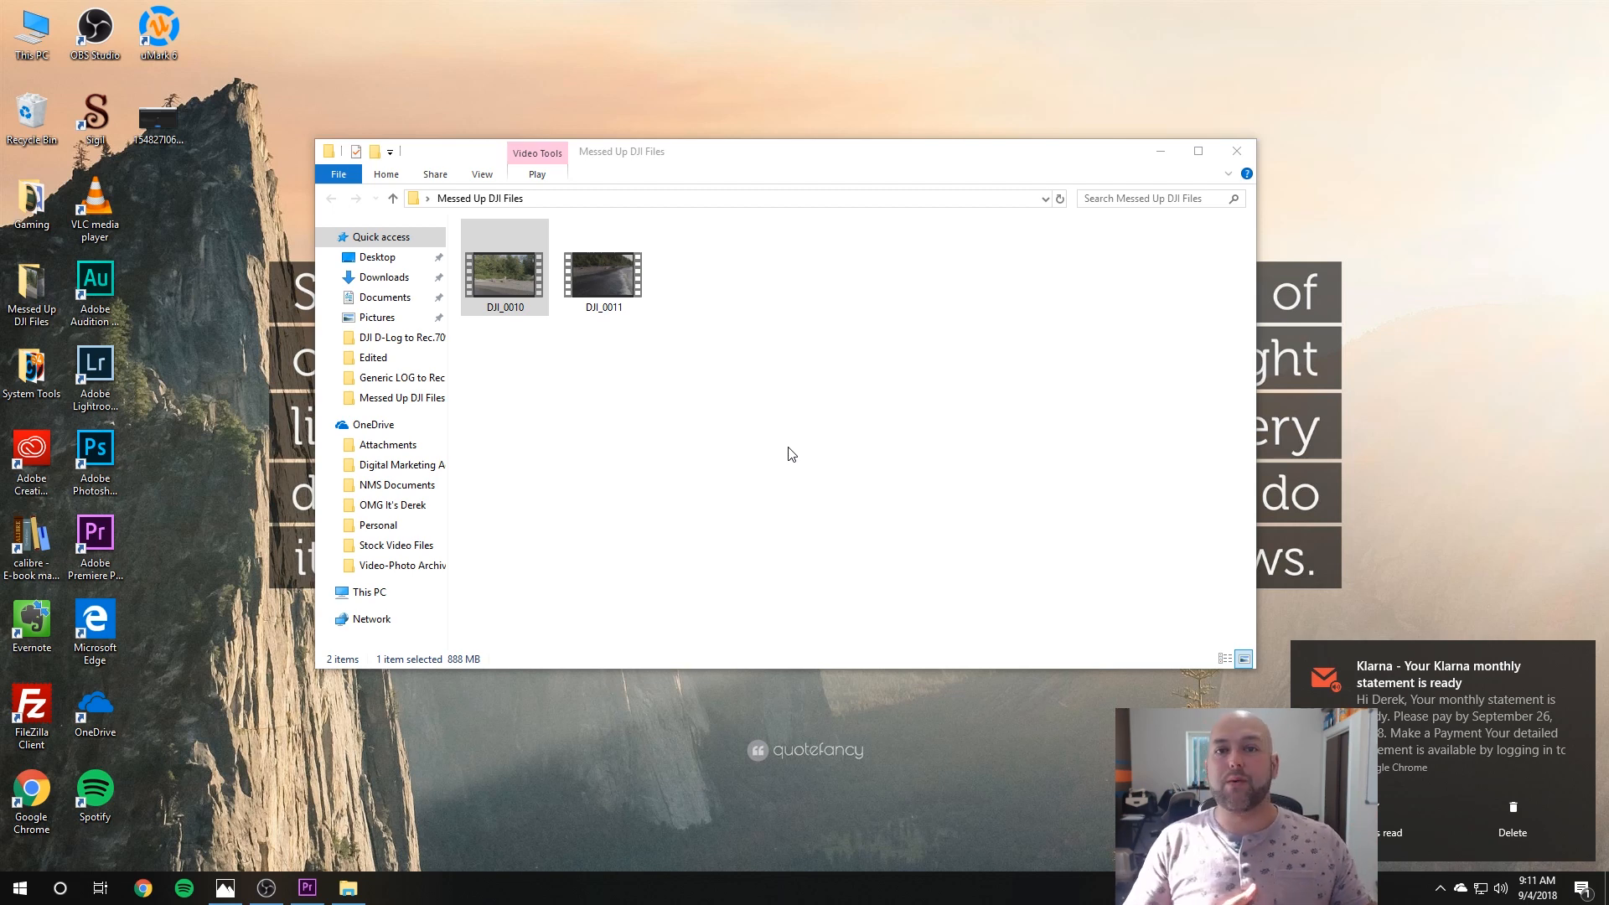
mouse_move(776, 459)
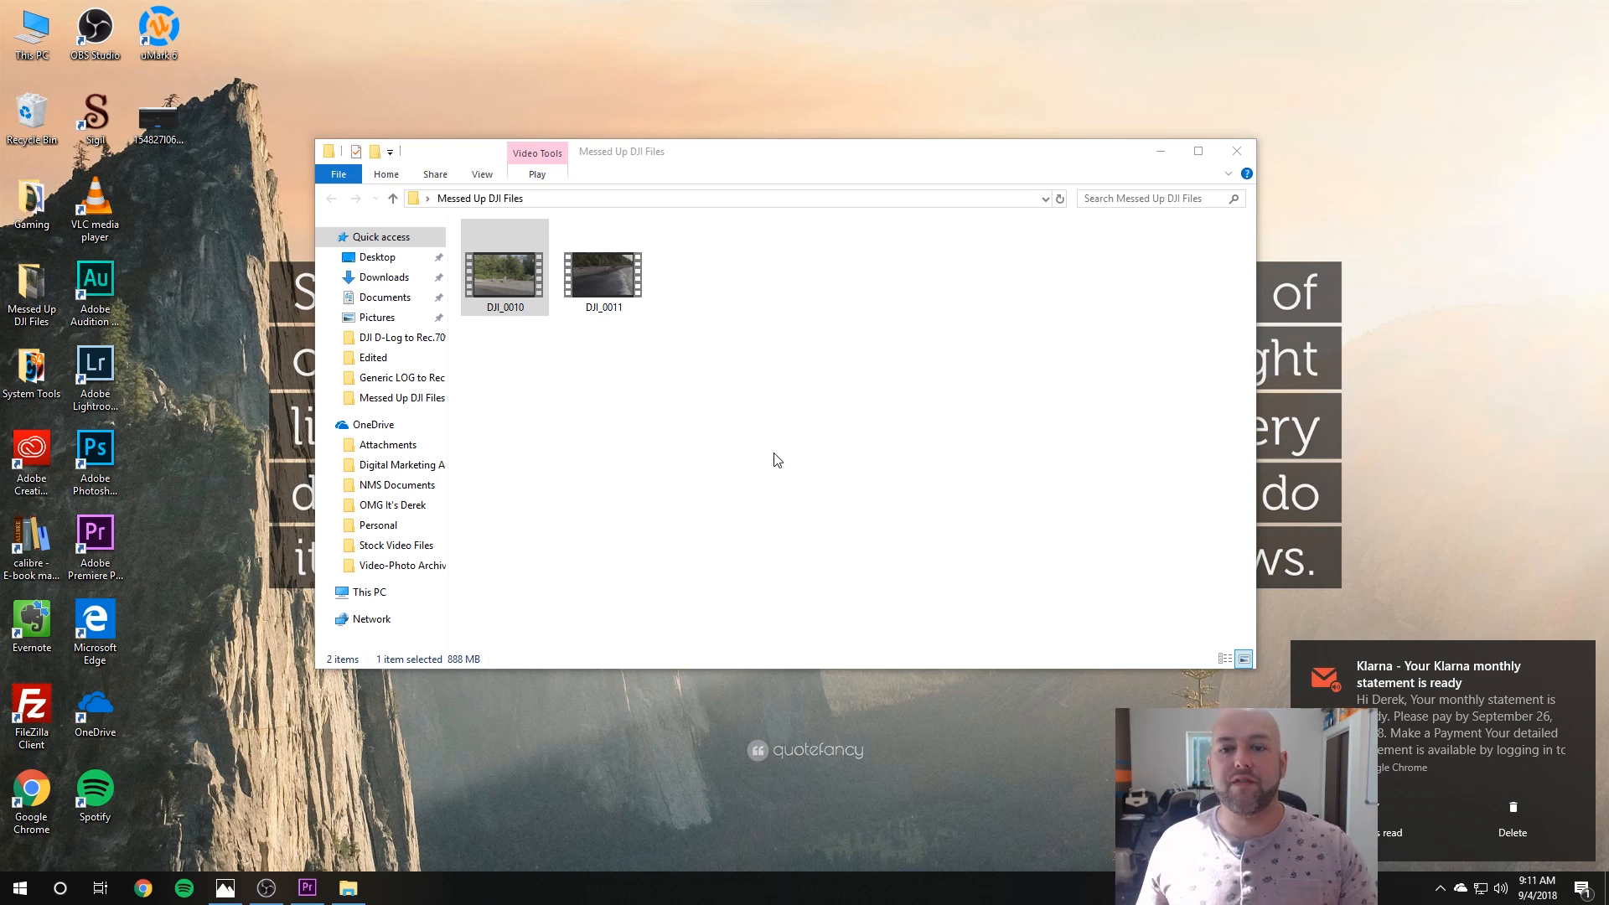
- Select DJI_0010 (888 MB) in the Messed Up DJI Files folder
click(505, 268)
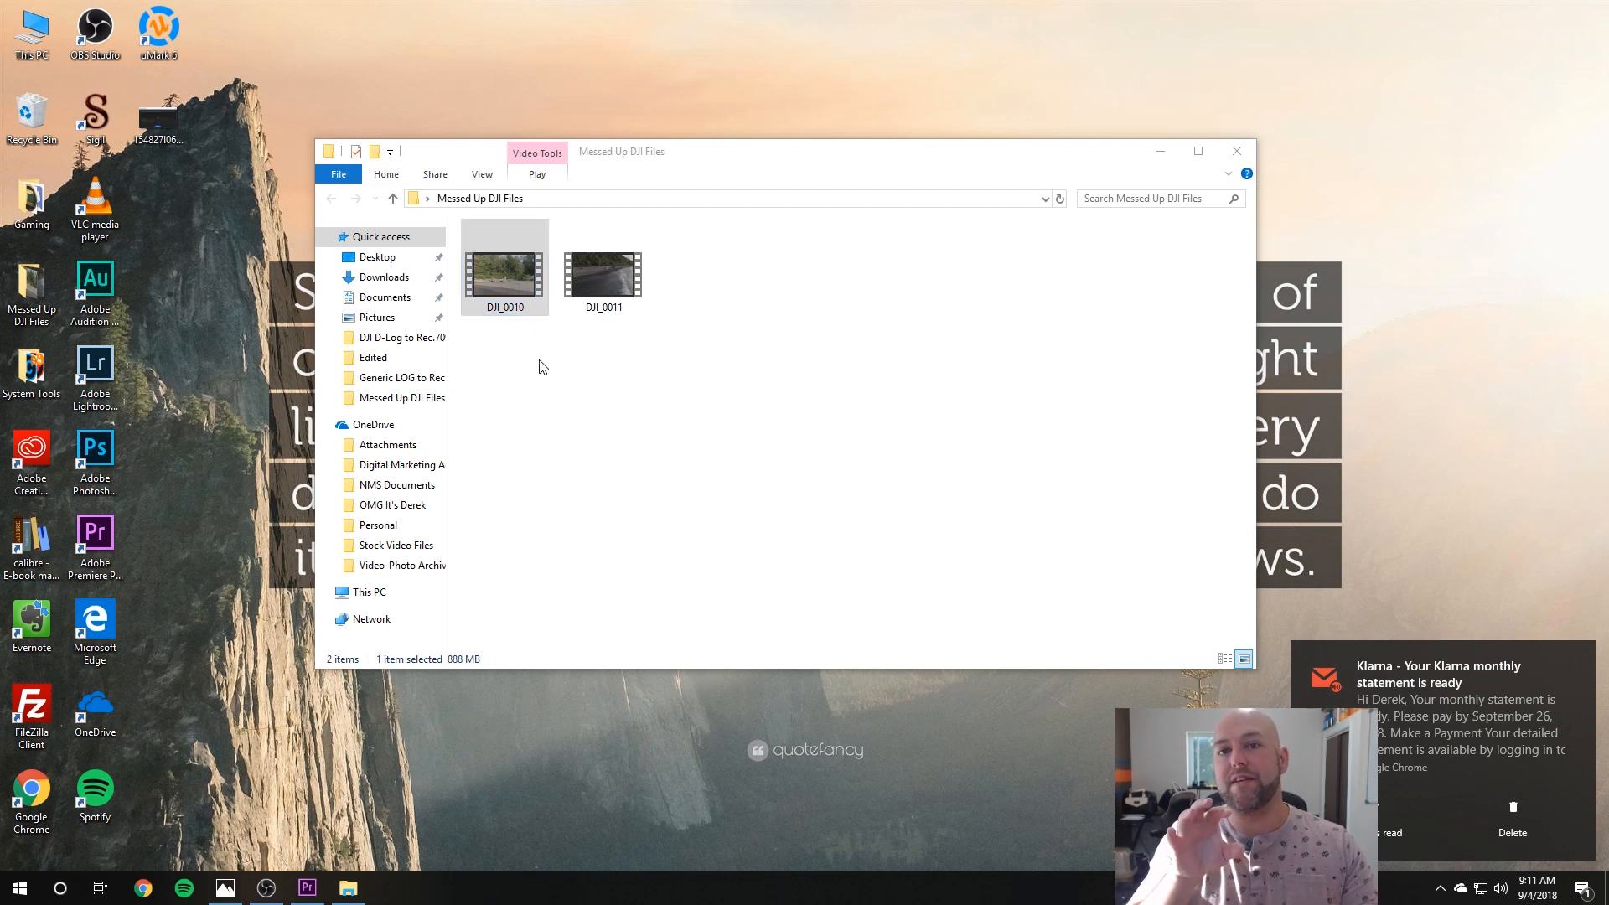
mouse_move(555, 362)
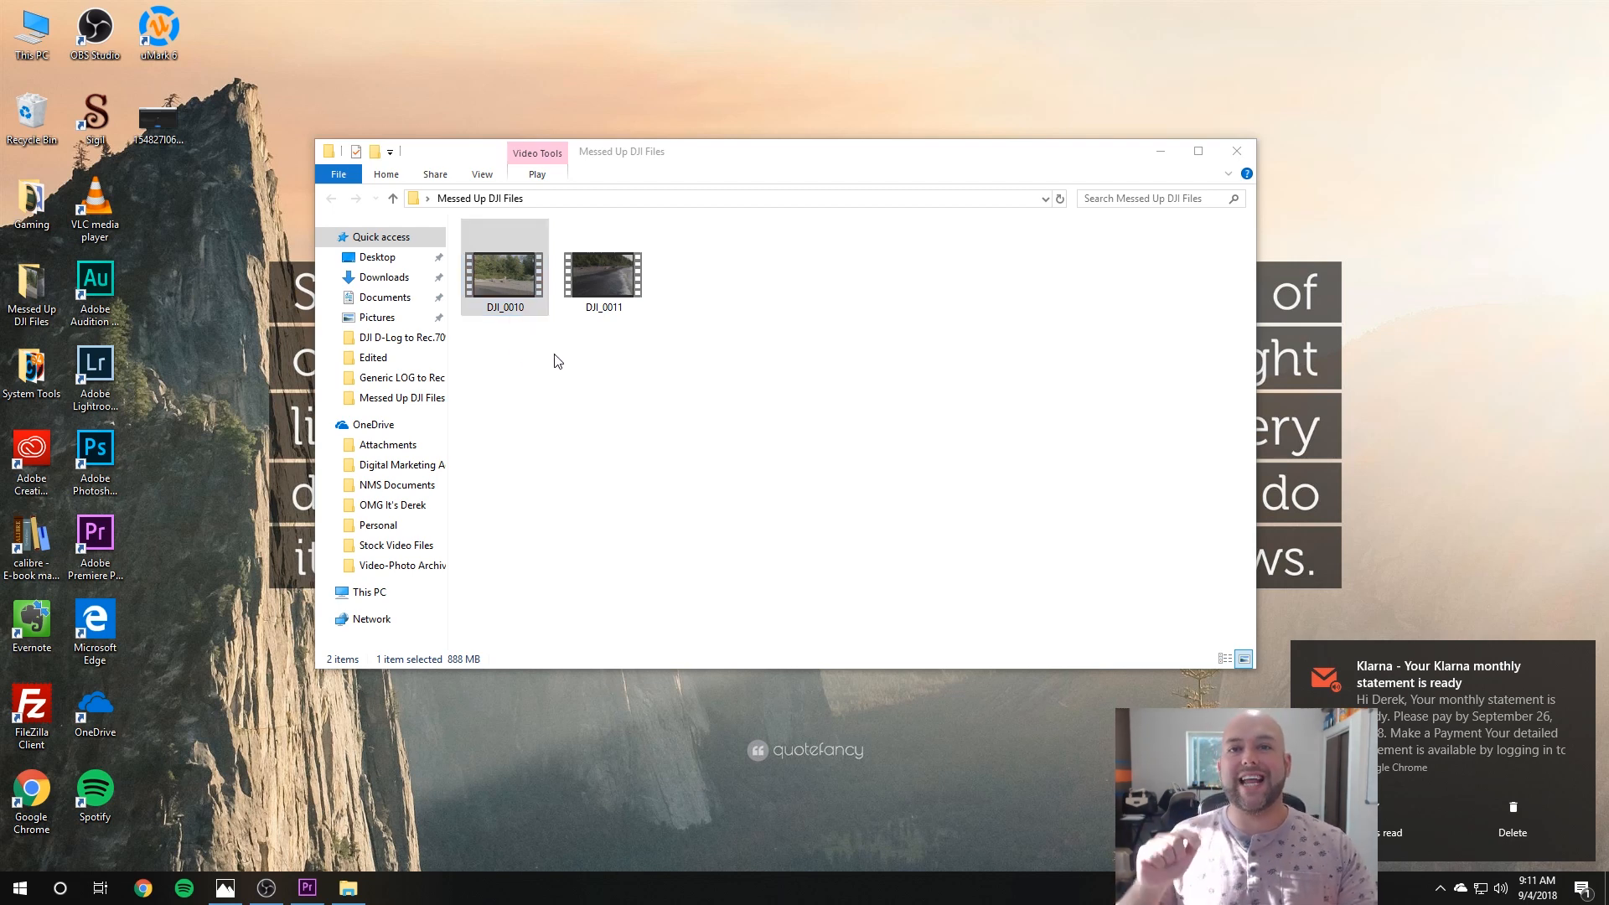